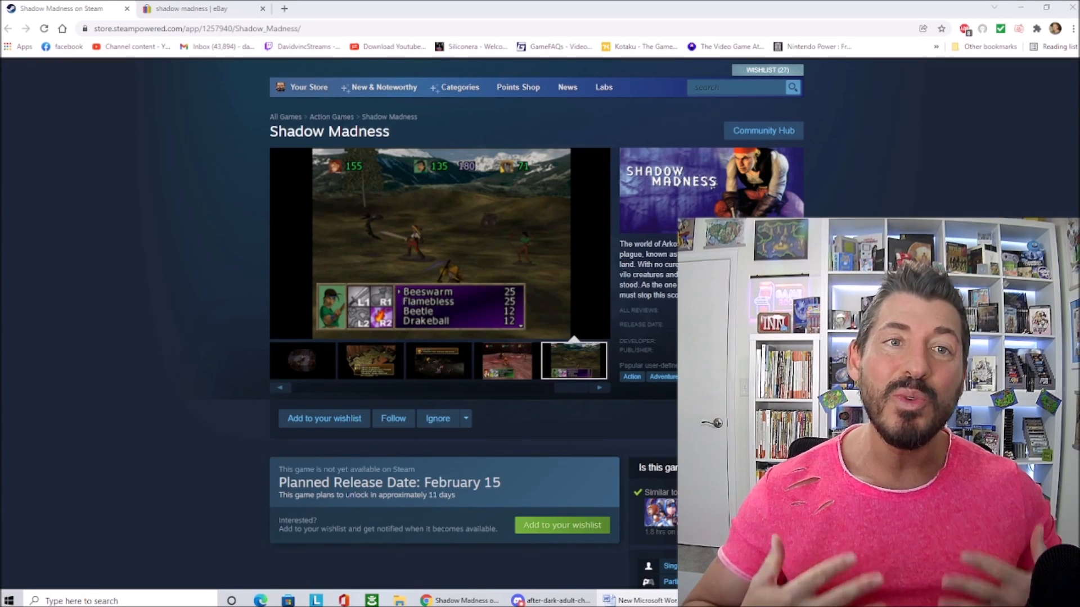
# - Repeatedly cycle through the row of four items on the Shadow Madness Steam page
pyautogui.click(371, 360)
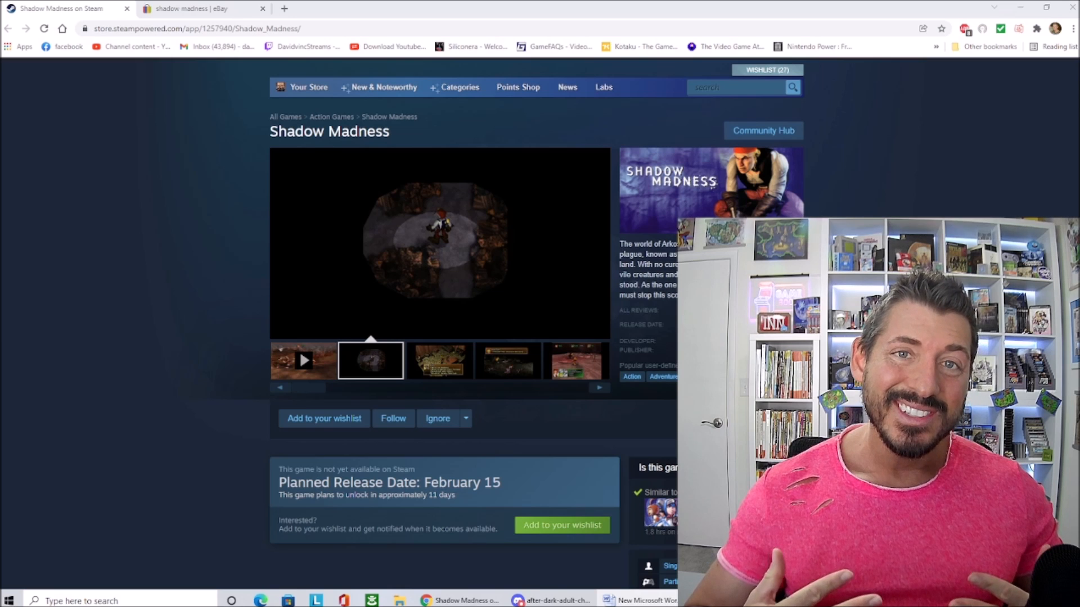
pyautogui.click(439, 360)
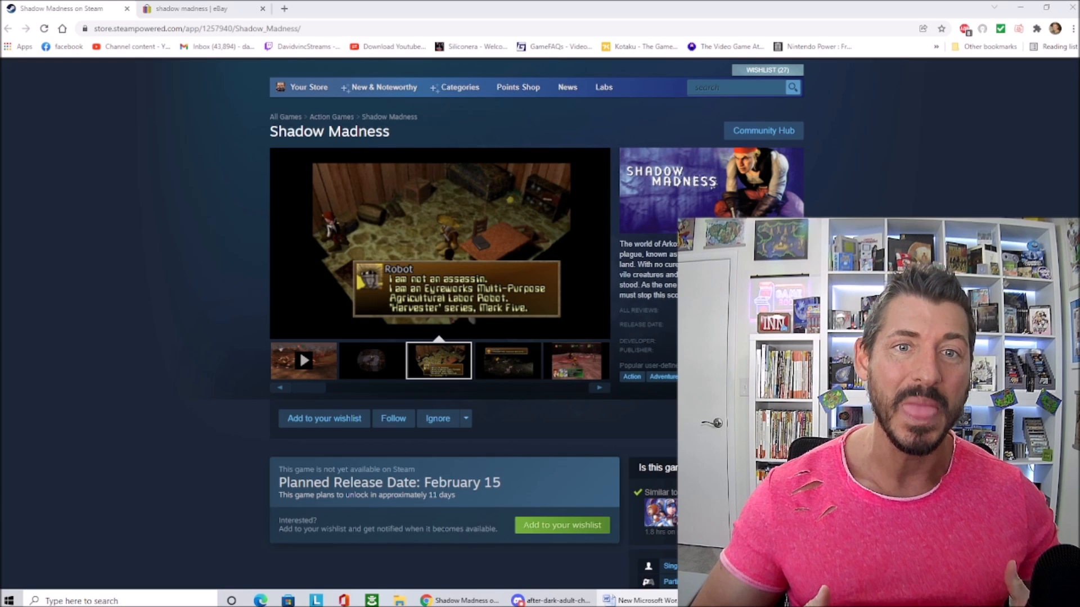
pyautogui.click(506, 360)
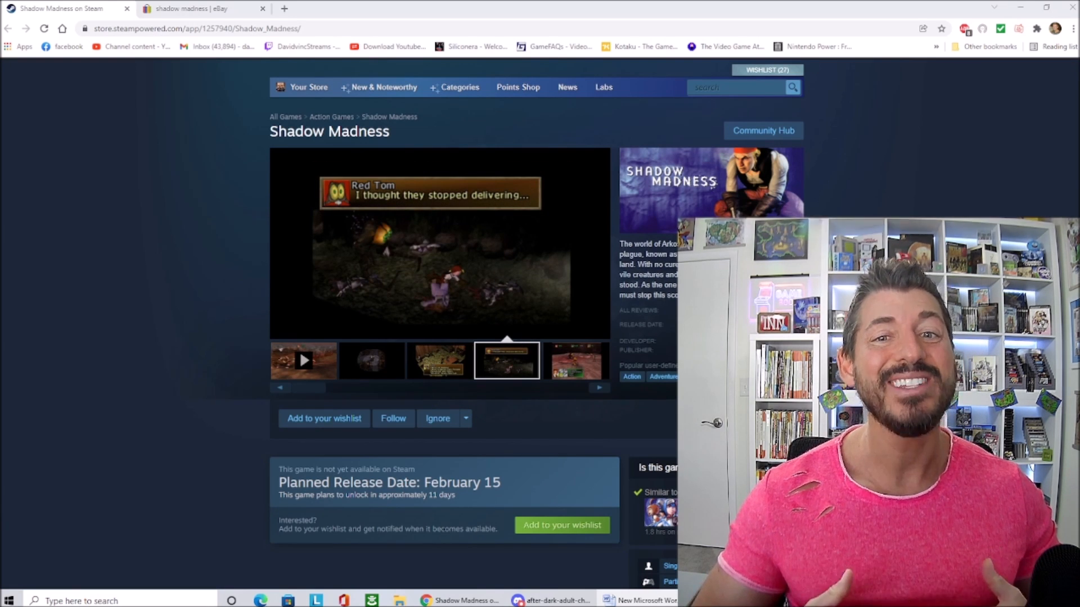
pyautogui.click(574, 359)
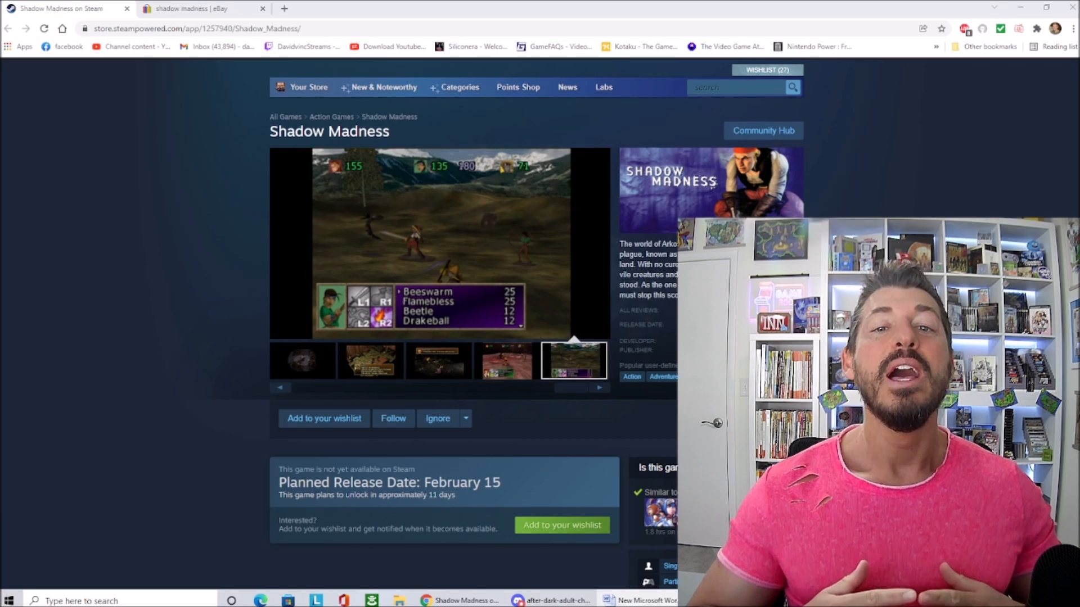
pyautogui.click(365, 360)
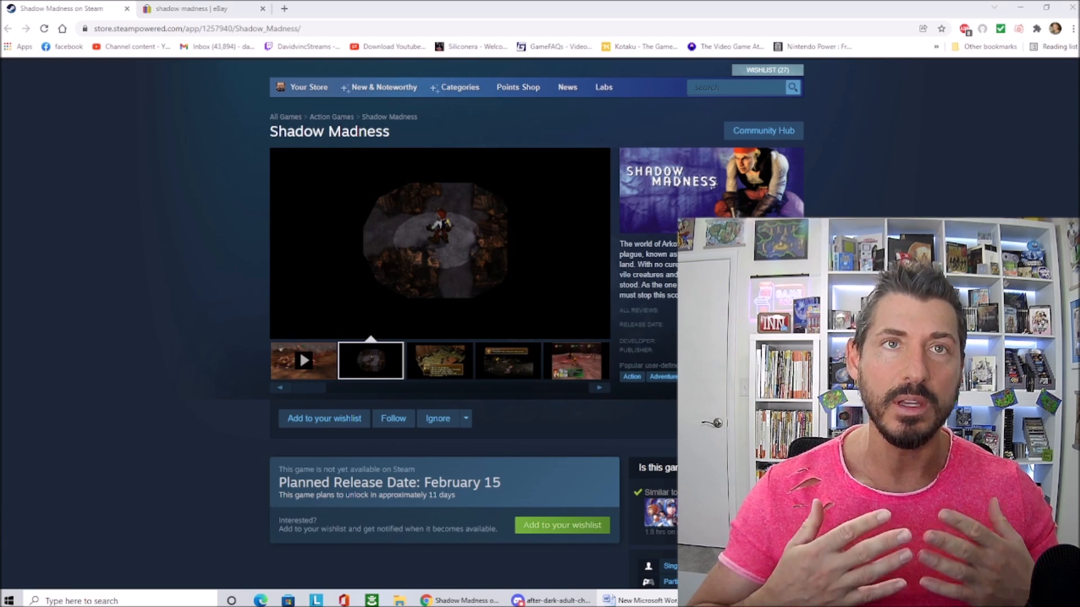
pyautogui.click(439, 360)
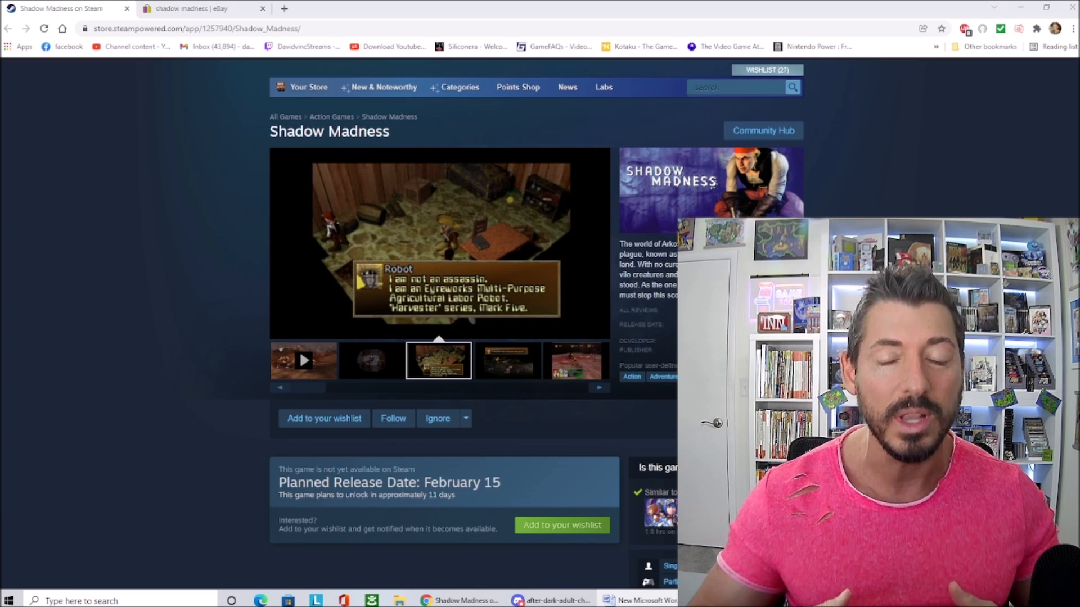
pyautogui.click(506, 360)
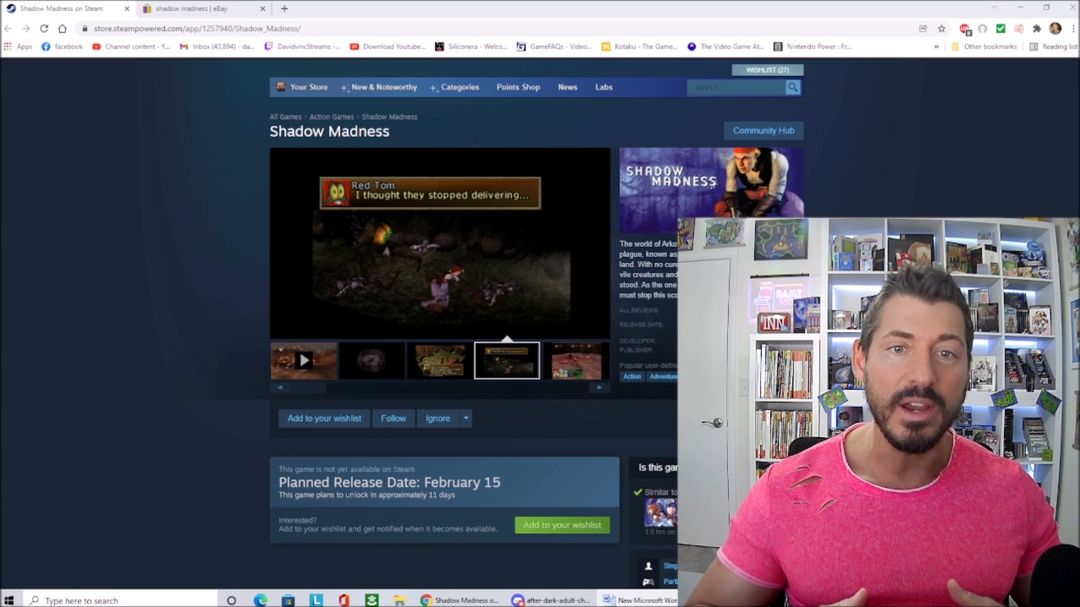
pyautogui.click(574, 360)
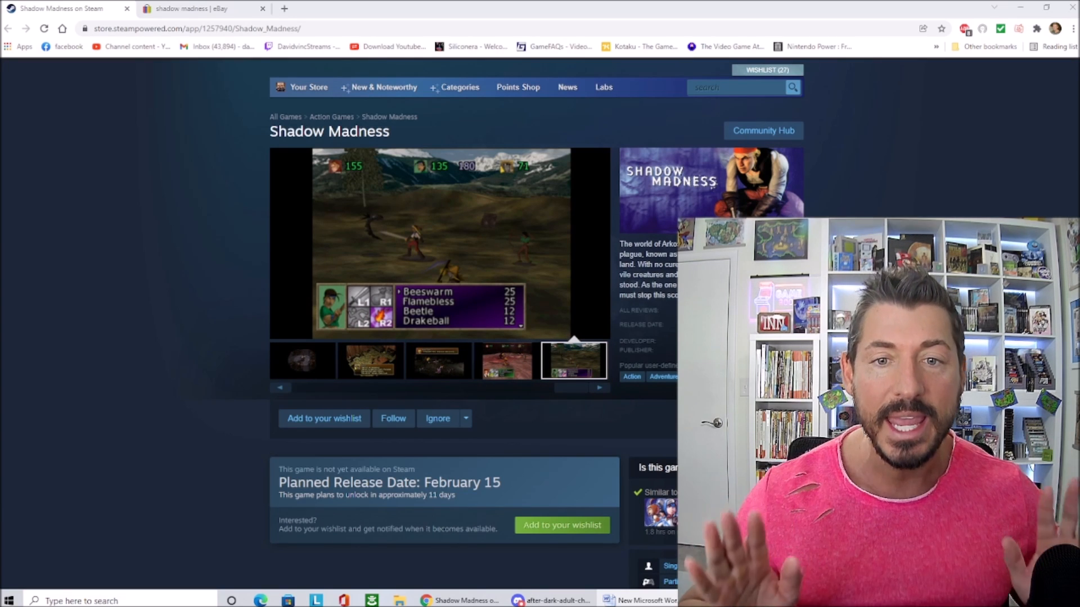
pyautogui.click(370, 360)
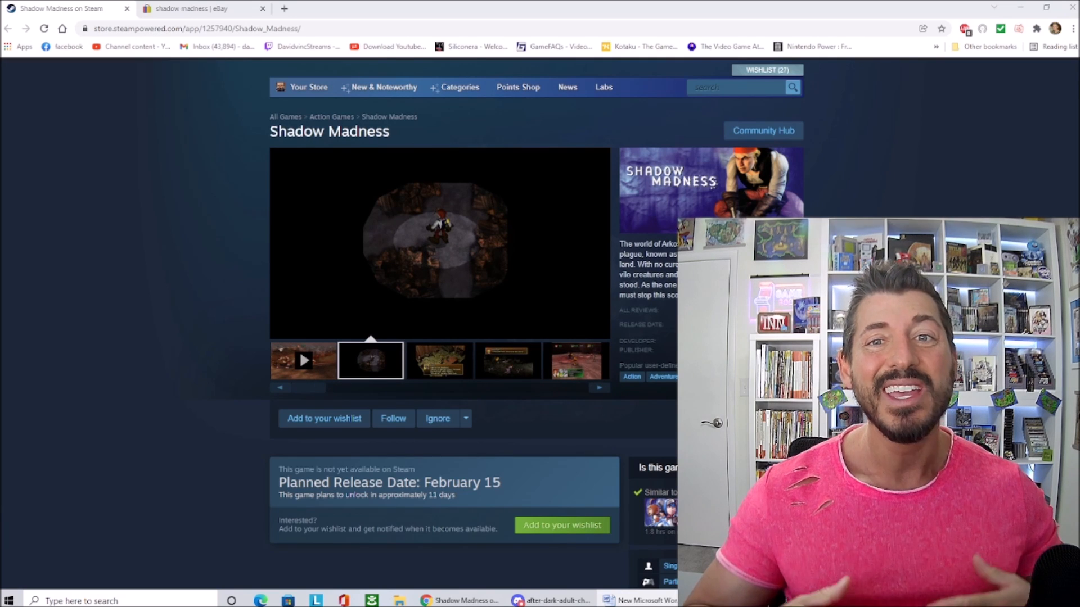
pyautogui.click(438, 361)
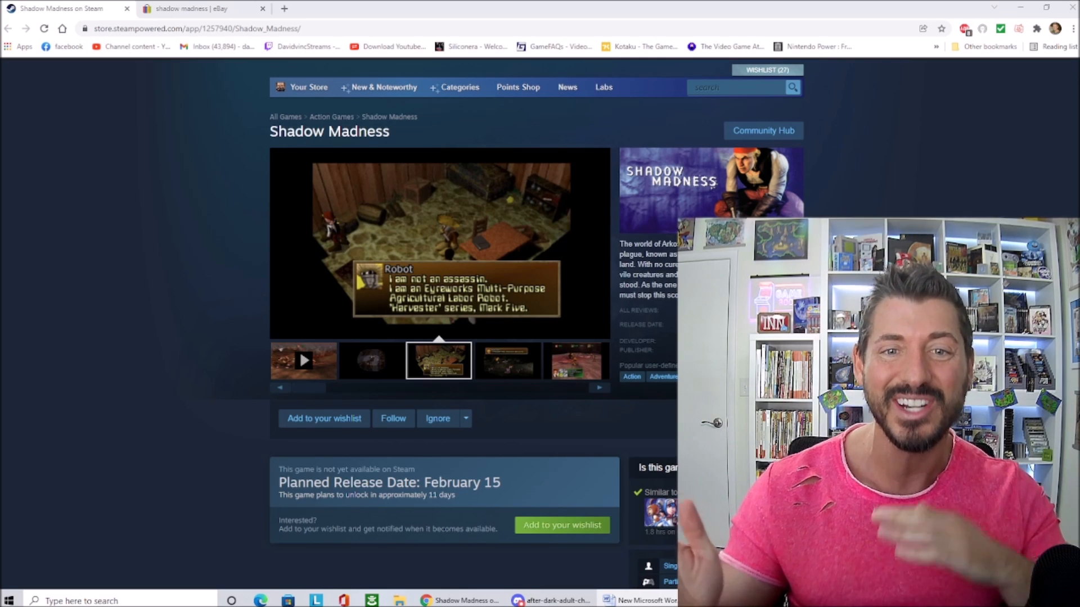
pyautogui.click(507, 360)
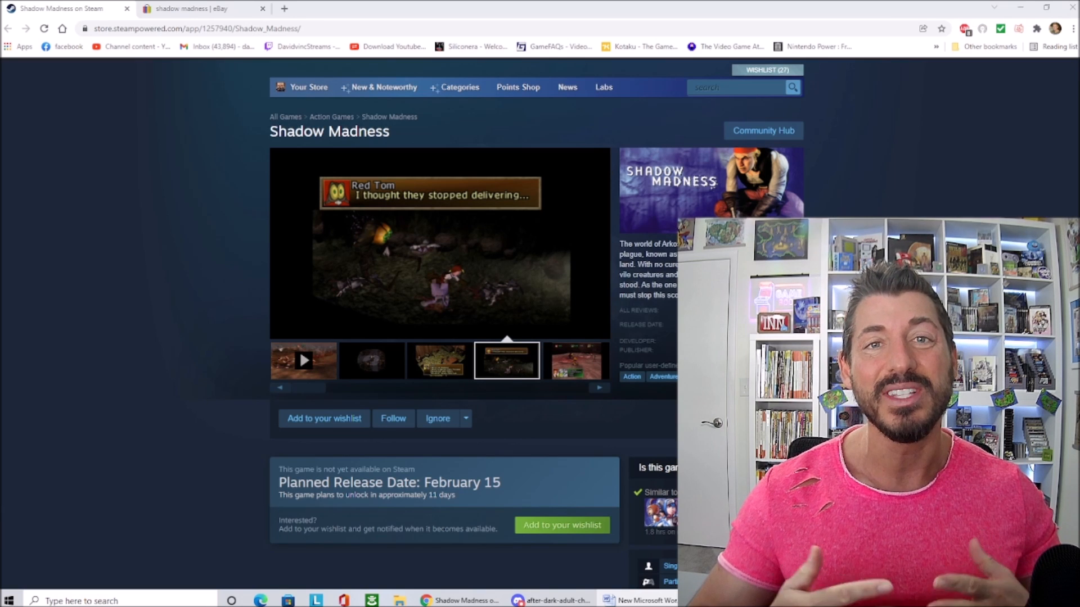
pyautogui.click(574, 360)
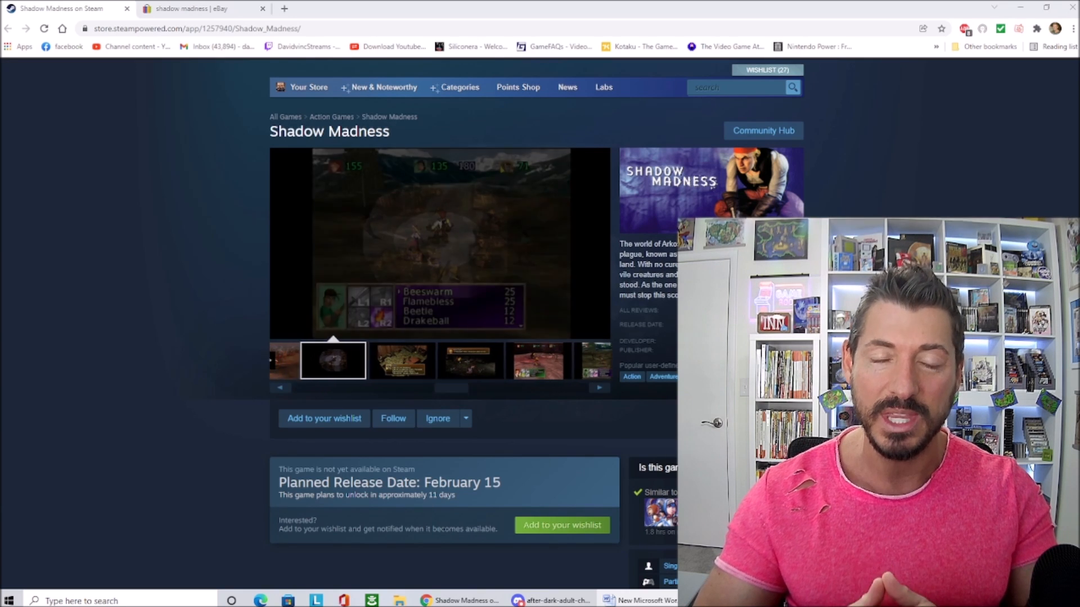
pyautogui.click(371, 359)
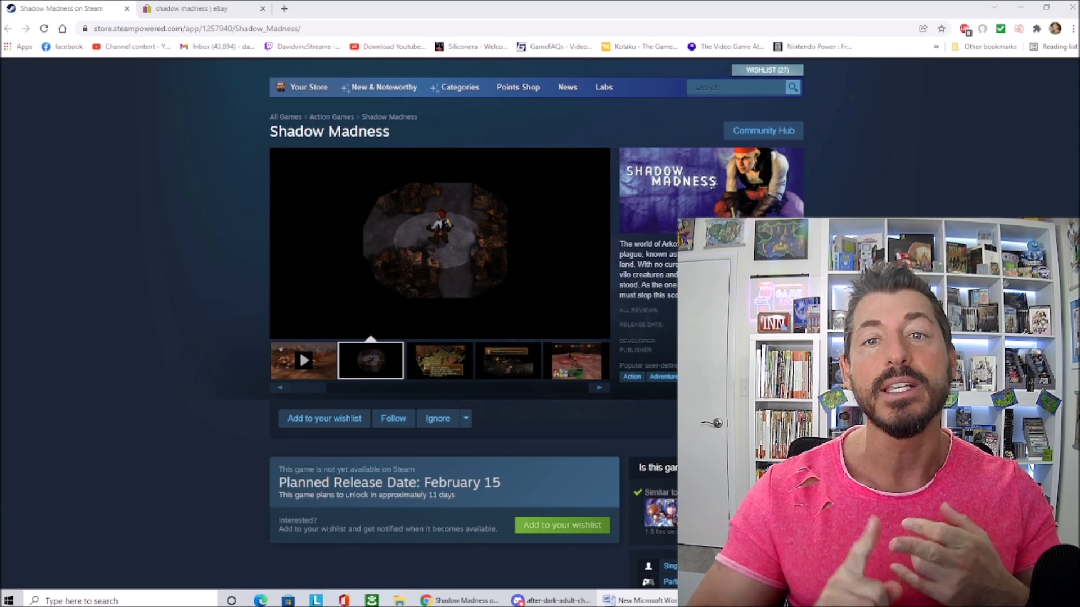
pyautogui.click(439, 361)
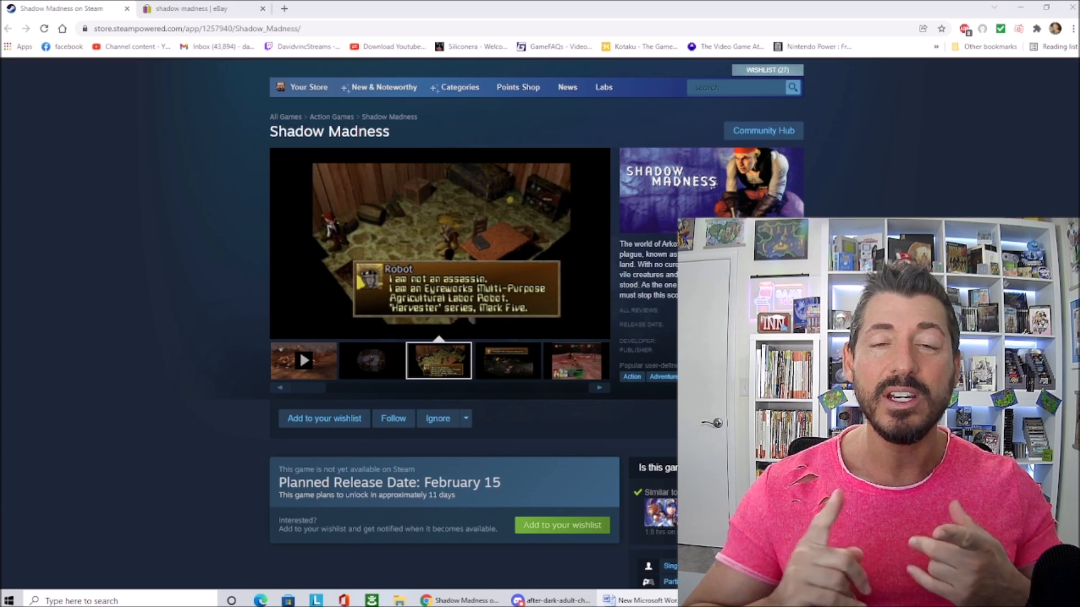
pyautogui.click(507, 361)
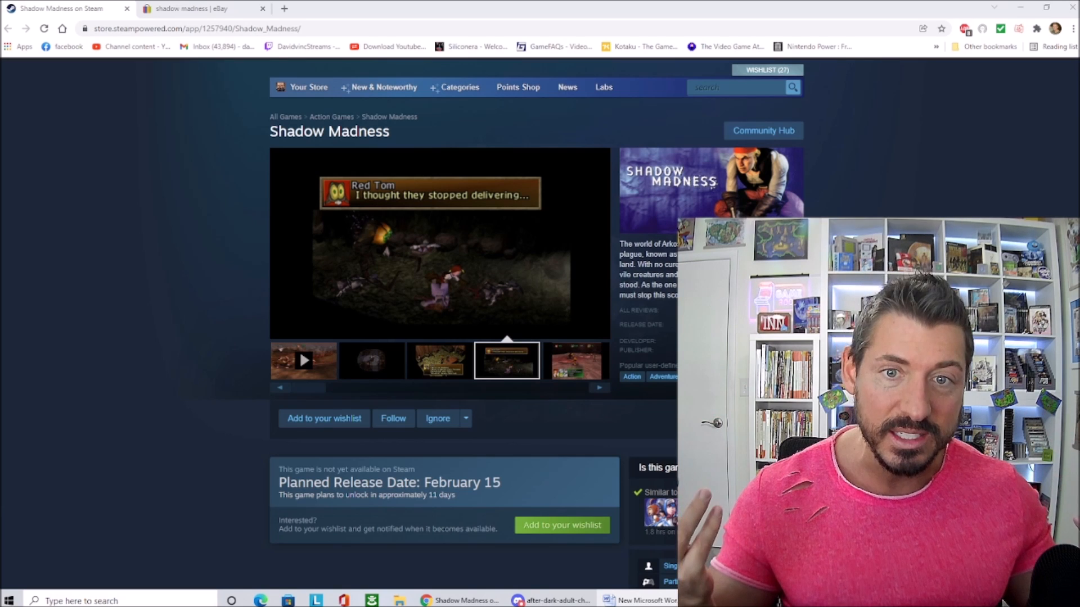
pyautogui.click(574, 361)
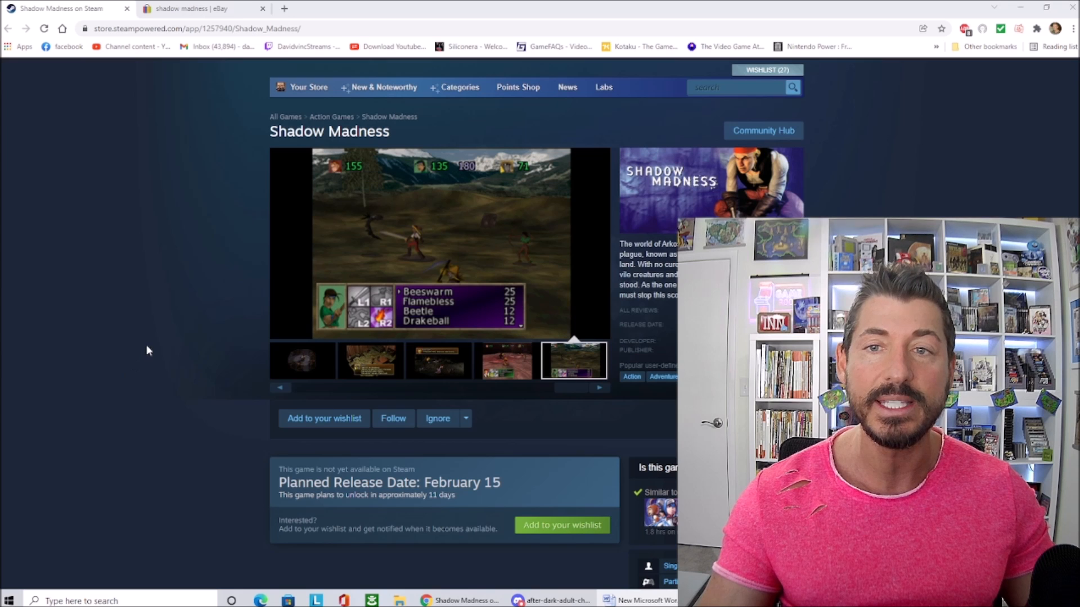
pyautogui.click(371, 360)
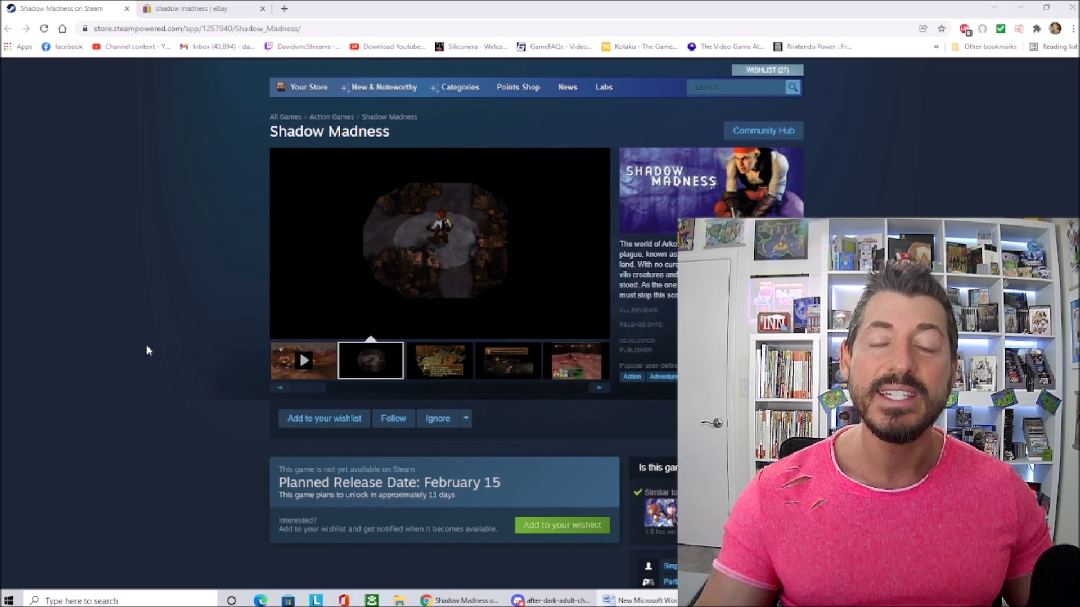
pyautogui.click(439, 361)
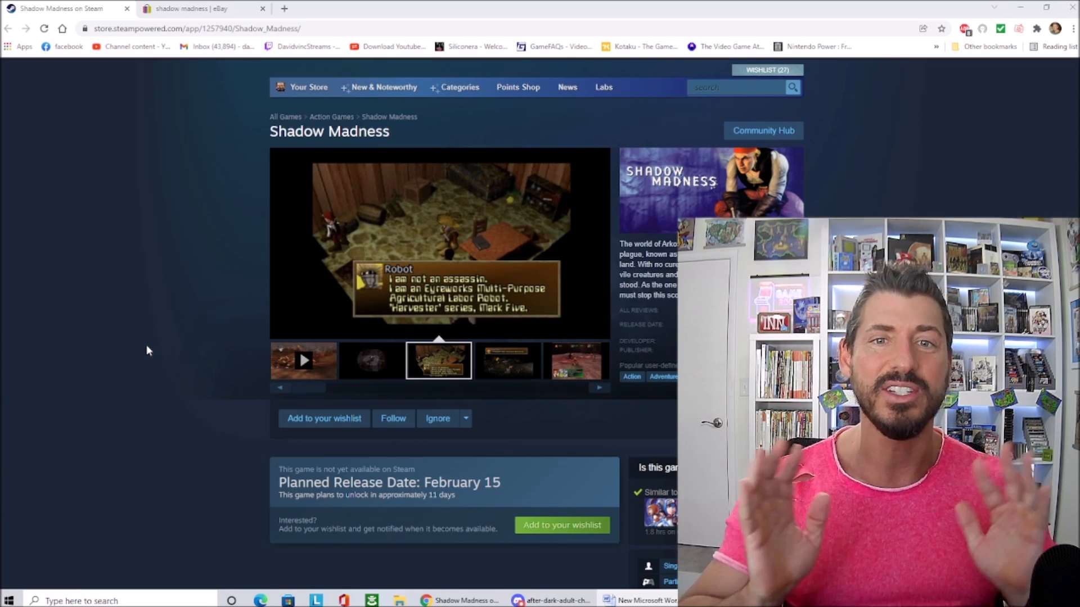
pyautogui.click(507, 361)
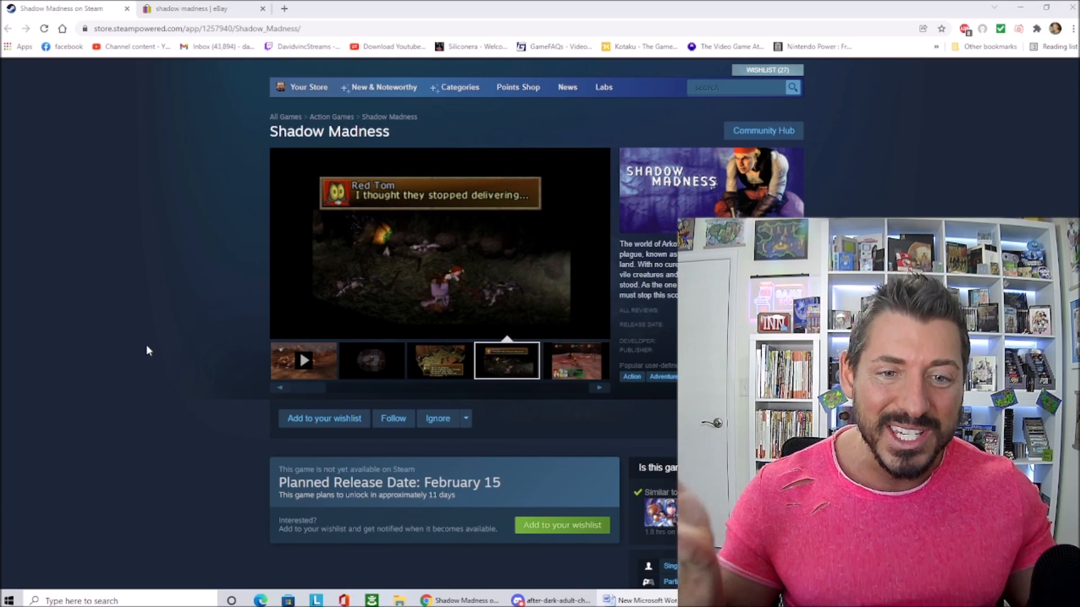
pyautogui.click(575, 359)
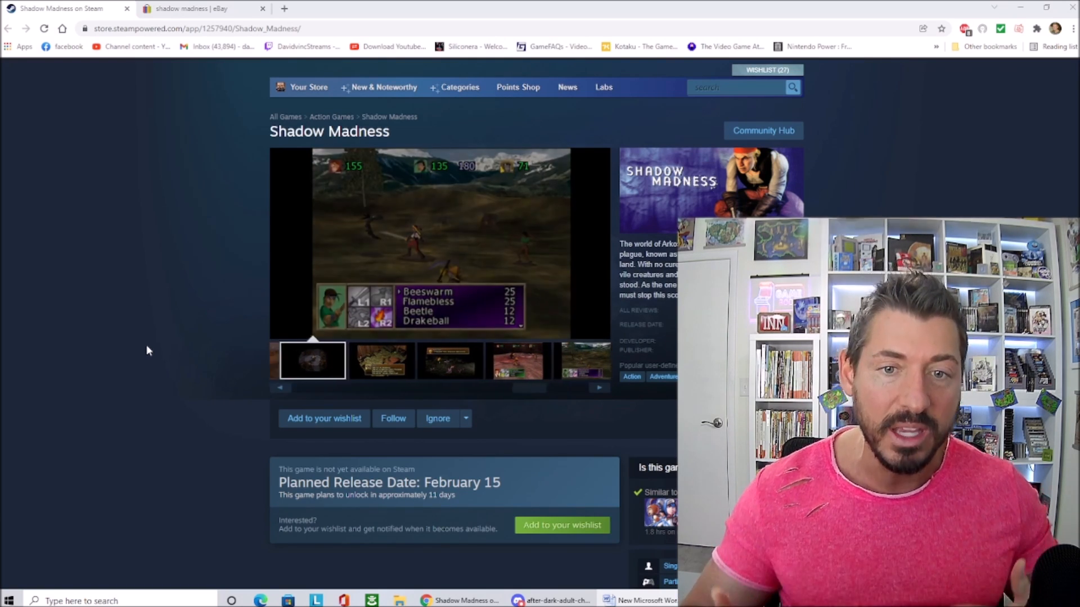
pyautogui.click(371, 360)
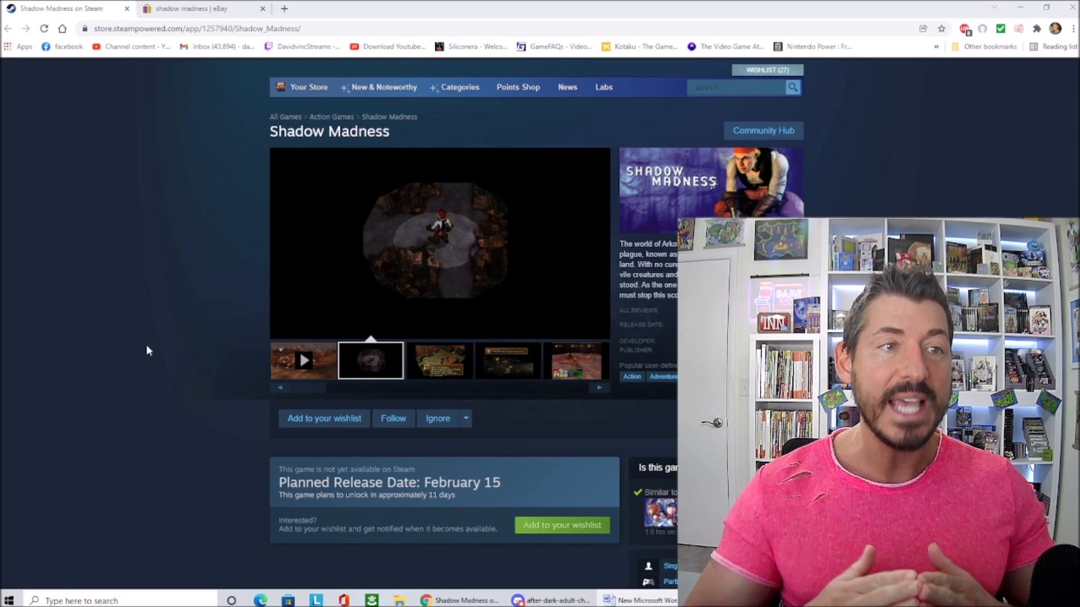
pyautogui.click(438, 360)
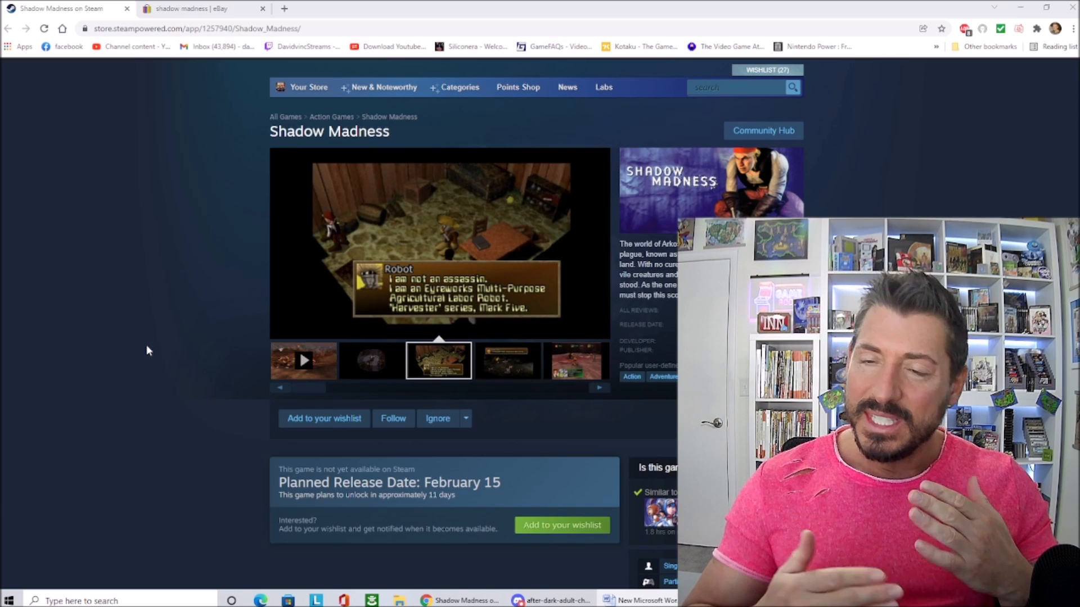
pyautogui.click(507, 360)
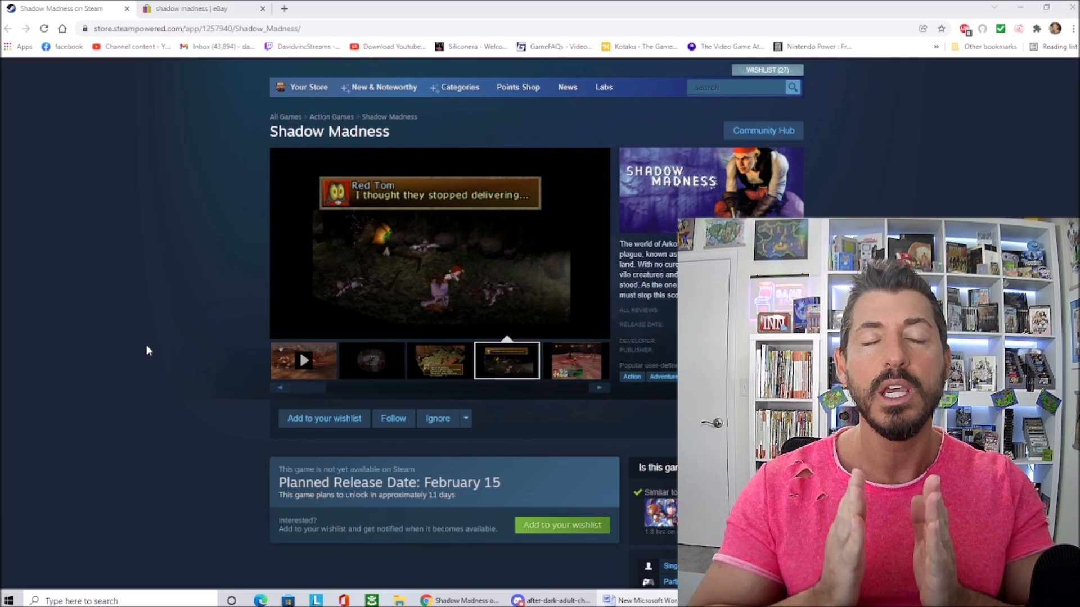
pyautogui.click(574, 359)
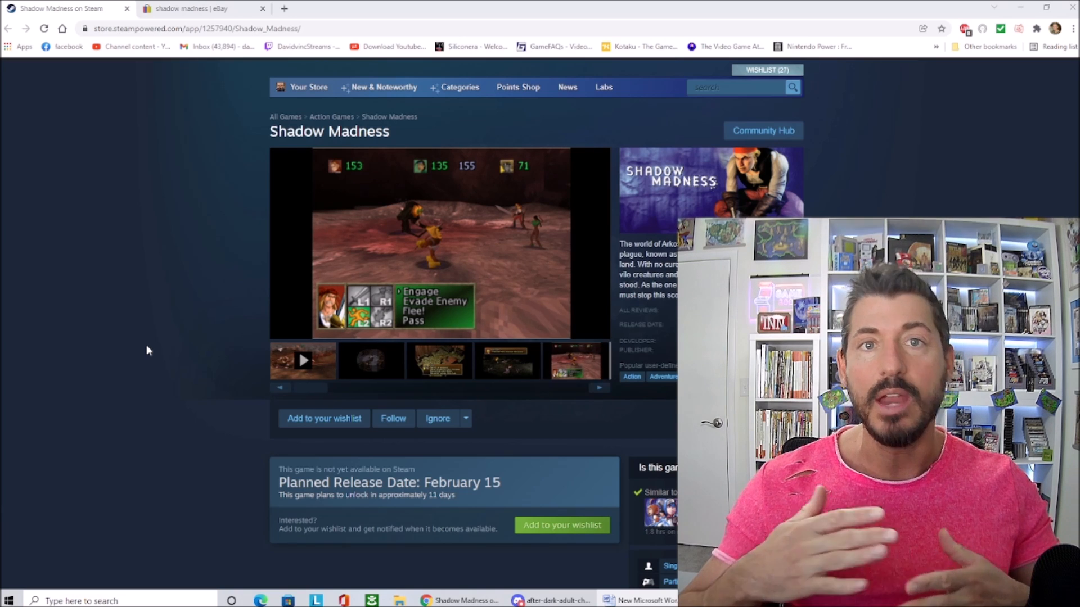
pyautogui.click(575, 360)
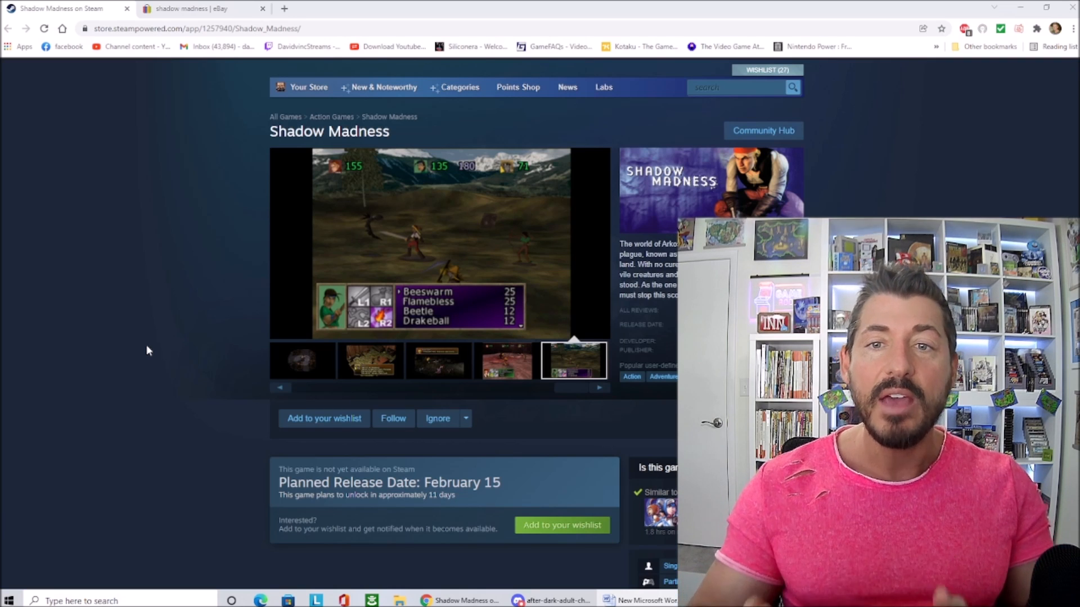
pyautogui.click(370, 360)
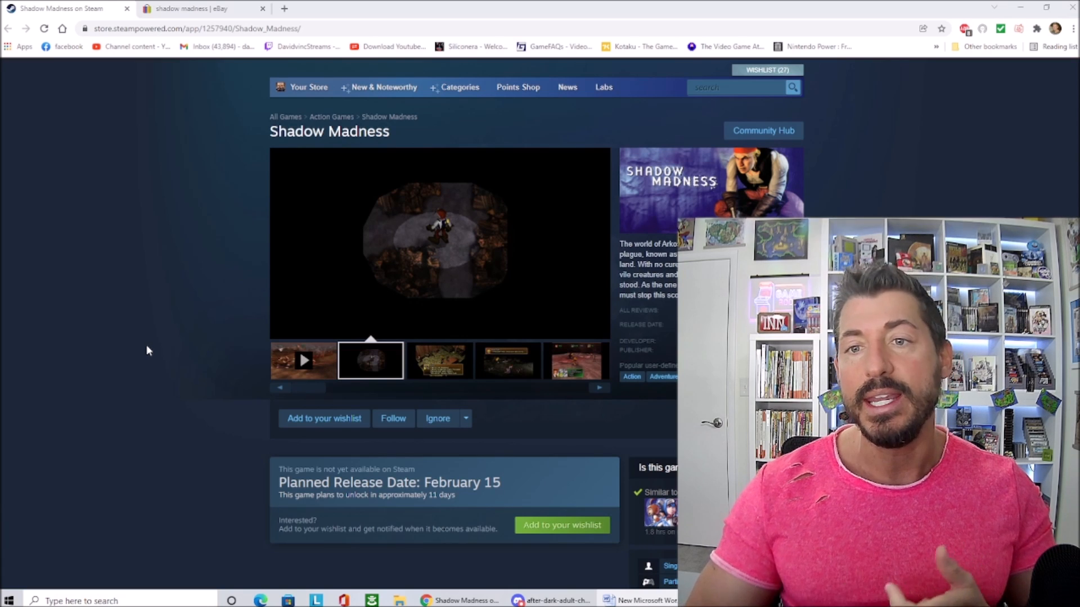
pyautogui.click(439, 359)
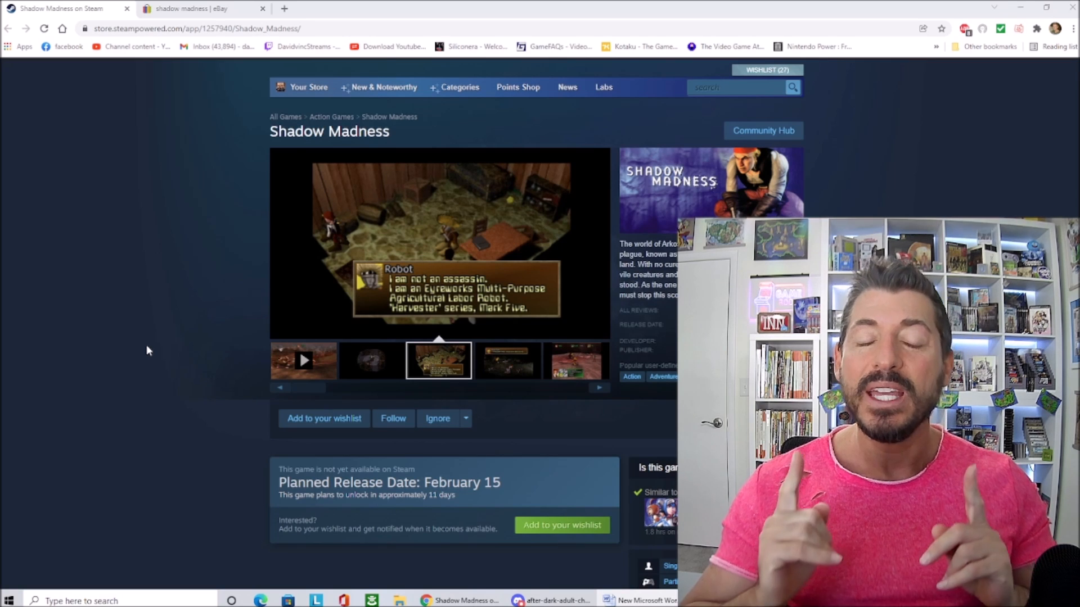
pyautogui.click(507, 360)
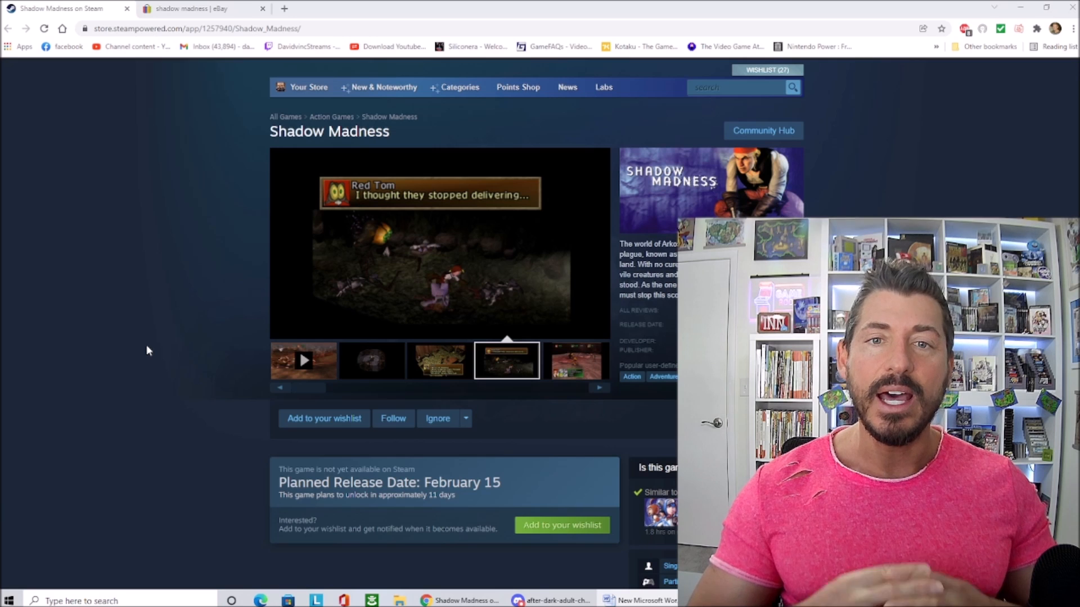
pyautogui.click(575, 360)
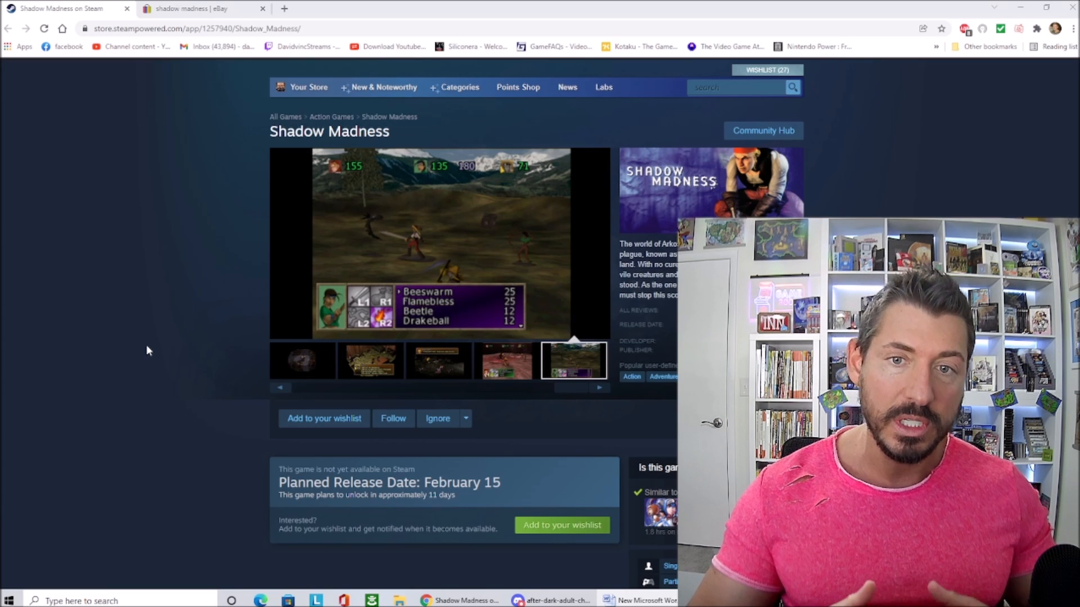
pyautogui.click(370, 359)
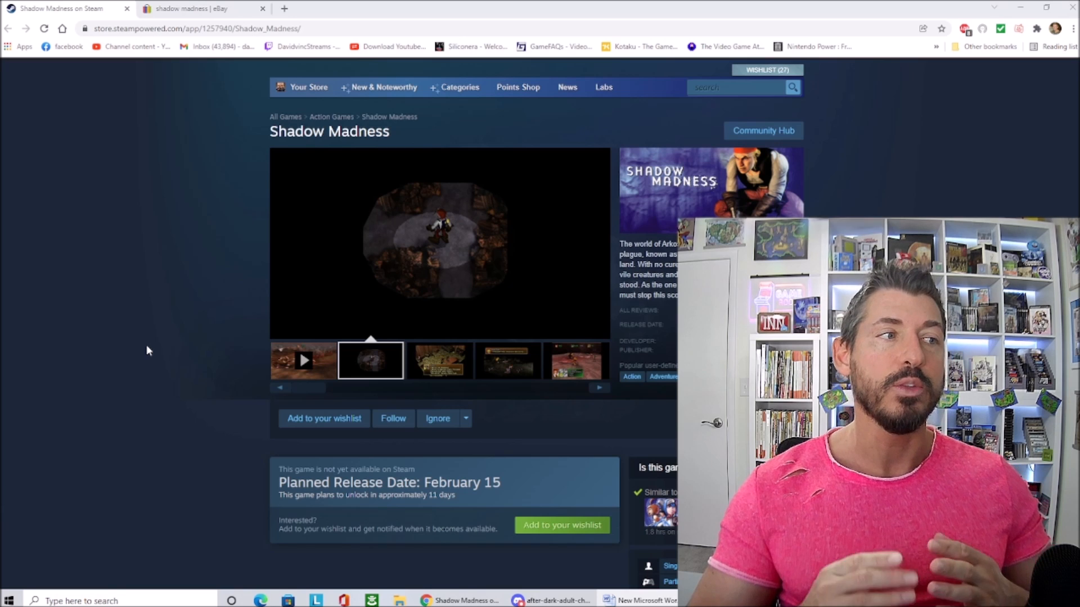
pyautogui.click(438, 360)
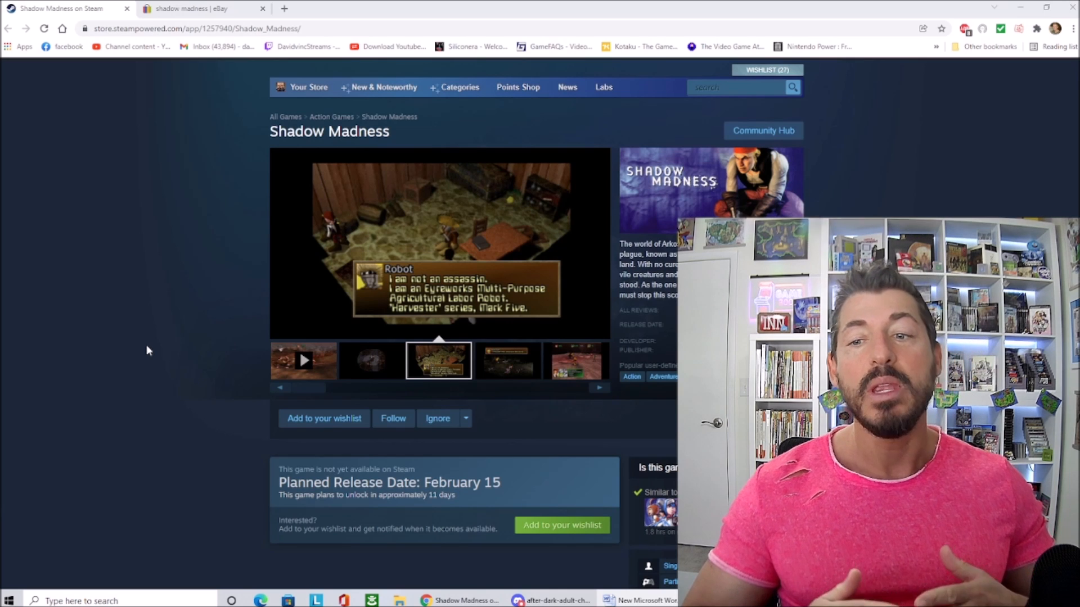
pyautogui.click(507, 359)
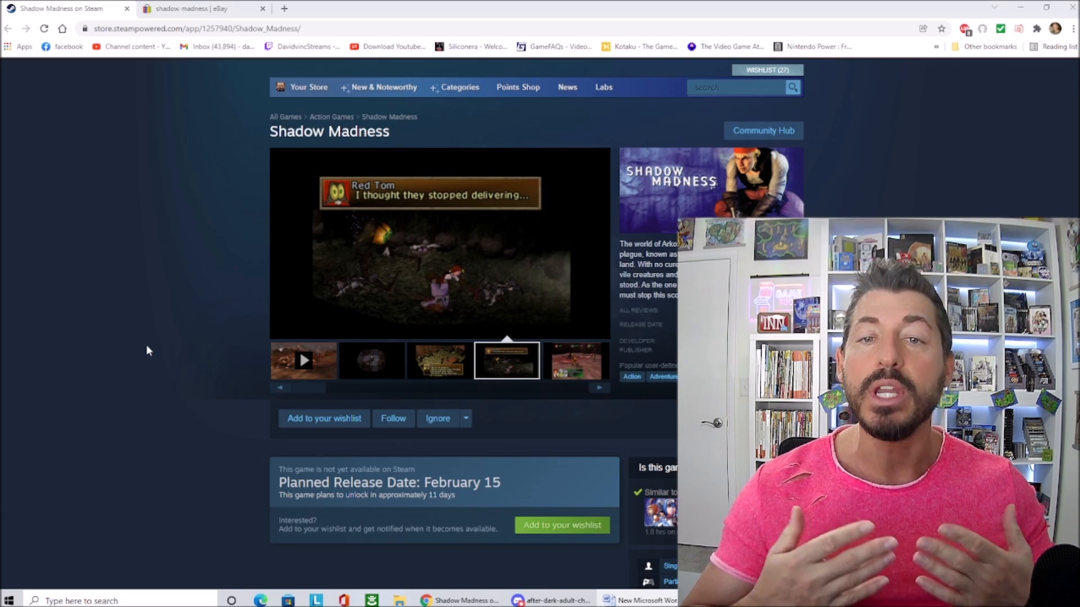
pyautogui.click(574, 359)
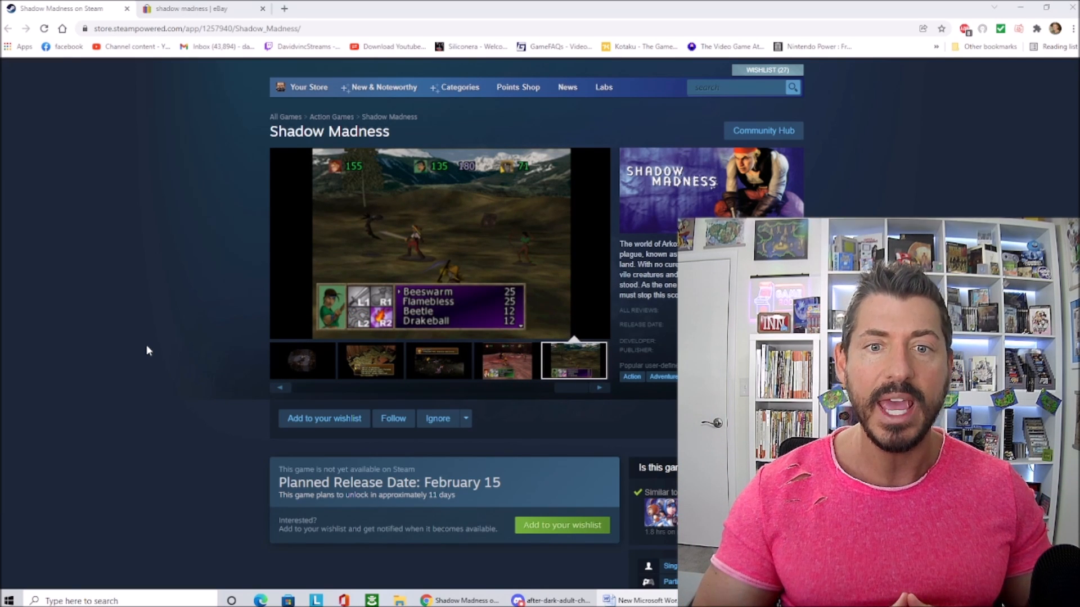
pyautogui.click(370, 361)
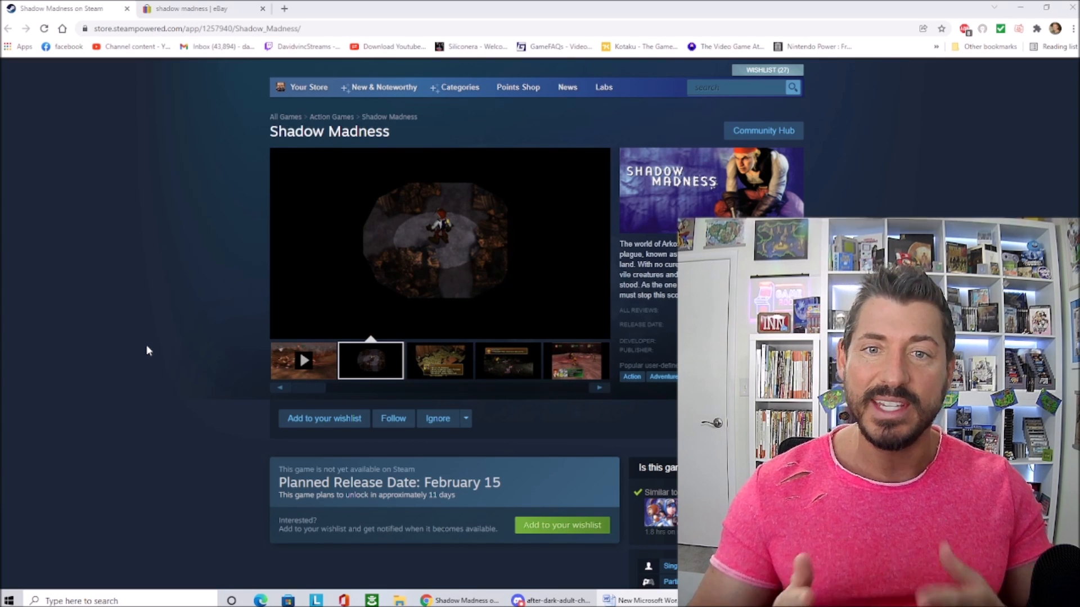
pyautogui.click(439, 360)
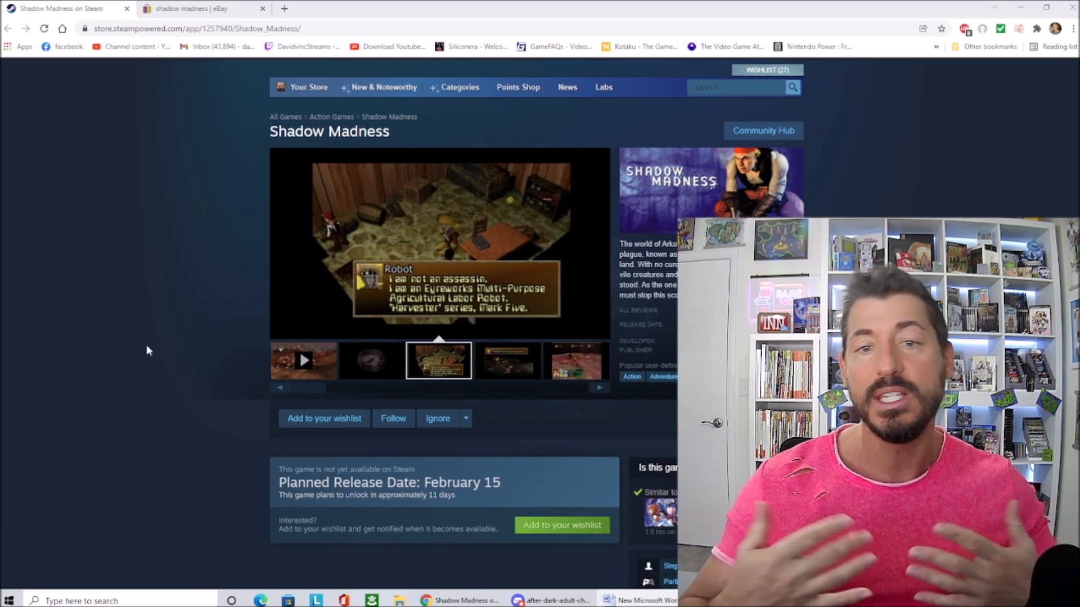
pyautogui.click(506, 360)
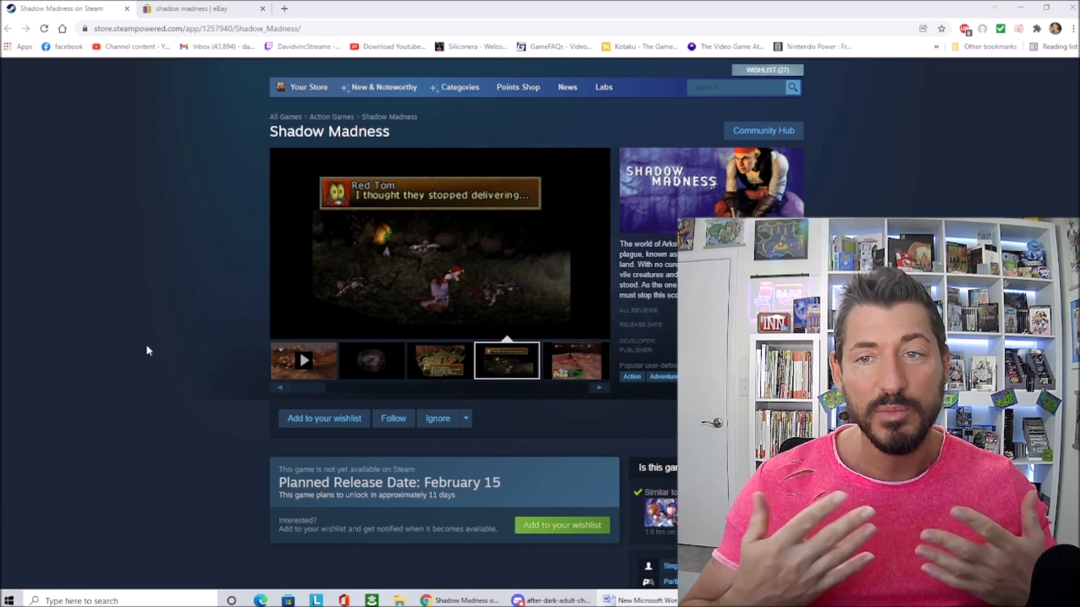
pyautogui.click(574, 360)
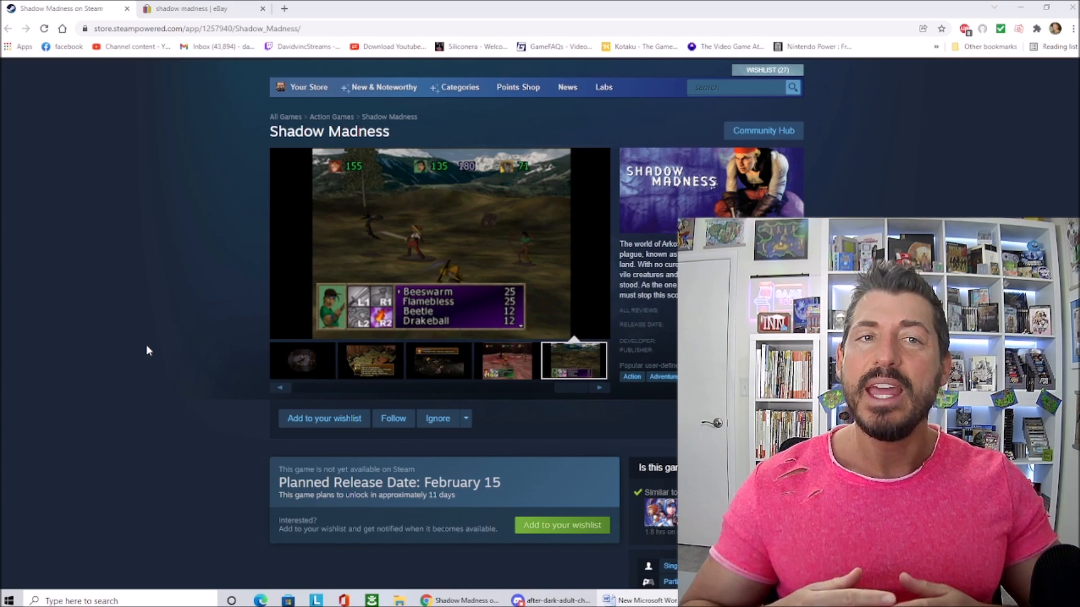
pyautogui.click(370, 360)
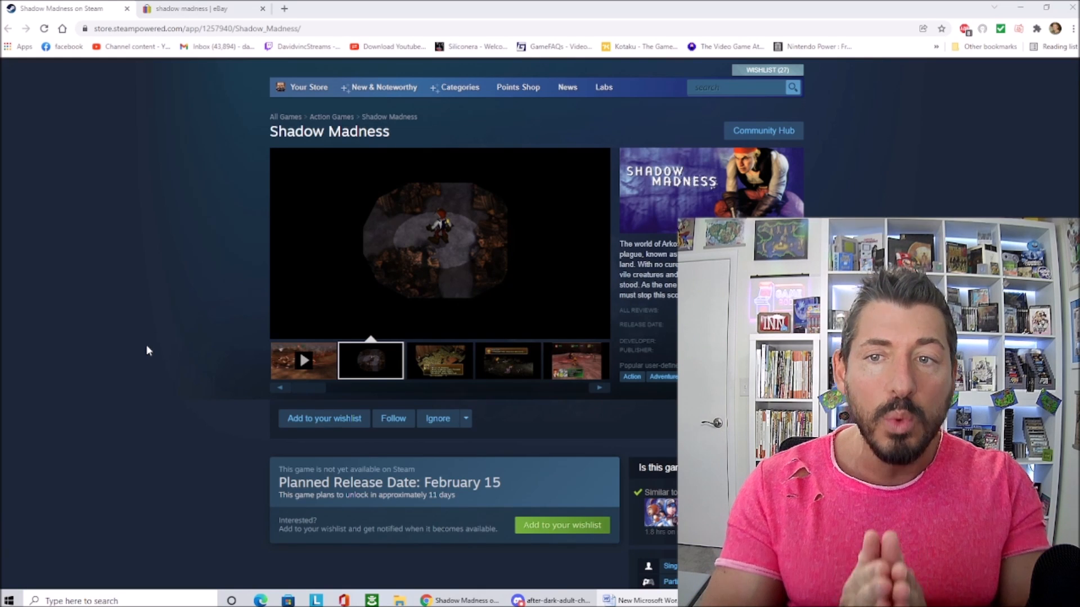
pyautogui.click(438, 360)
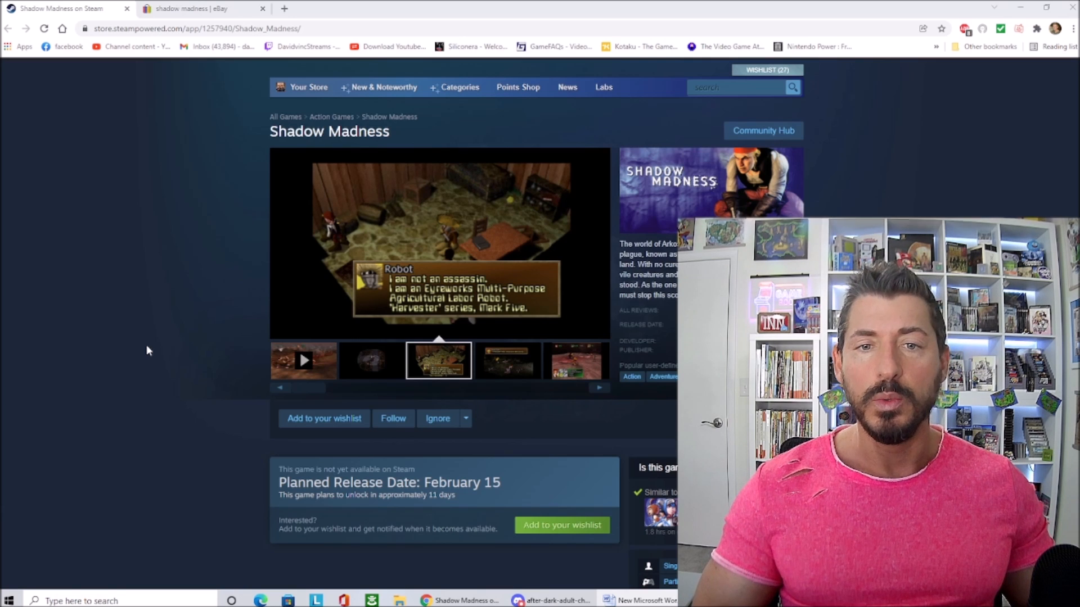
pyautogui.click(507, 361)
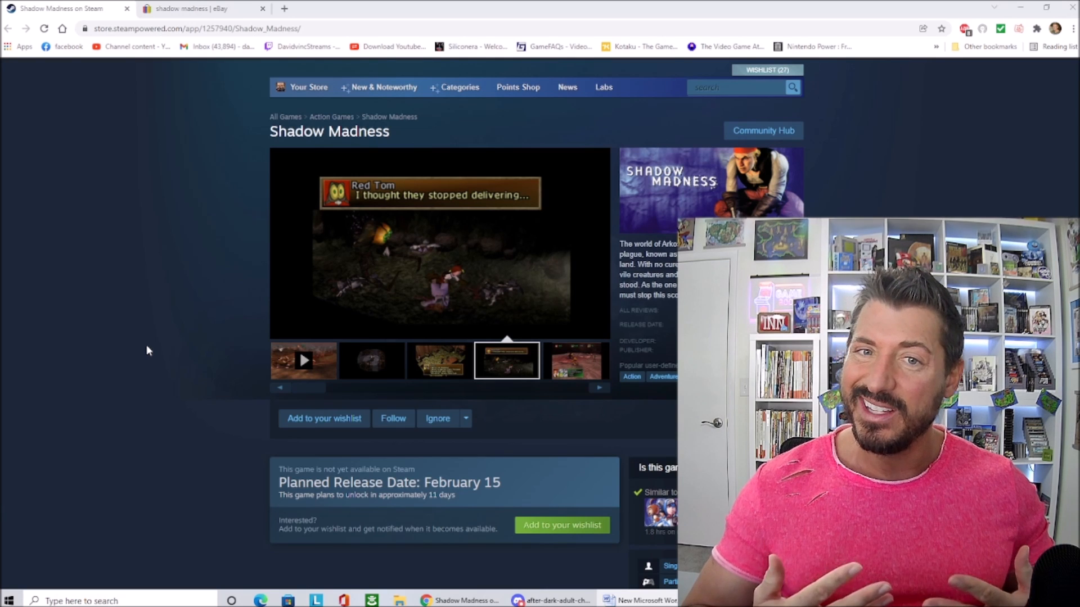
pyautogui.click(574, 360)
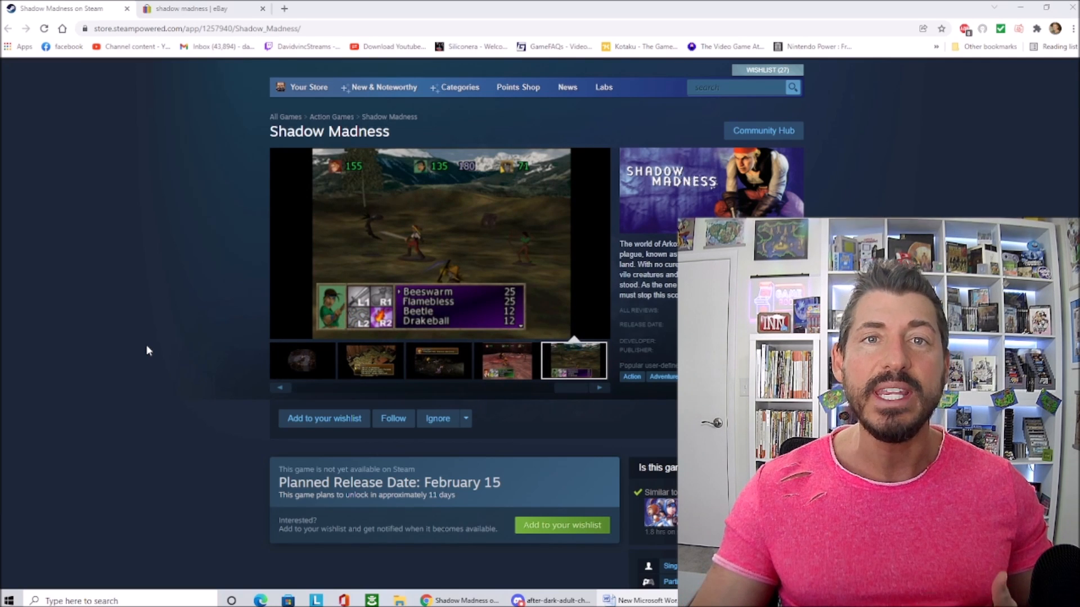
# - Browse the eBay Shadow Madness listings, mostly PS1 copies at $15–$45, then return to Steam
pyautogui.click(199, 9)
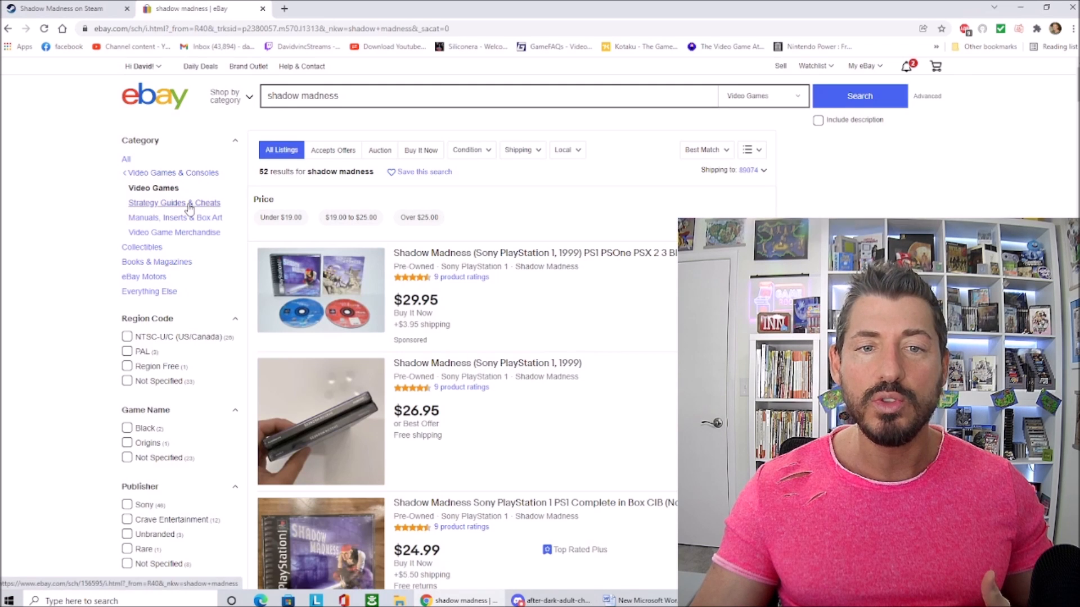
pyautogui.scroll(-3)
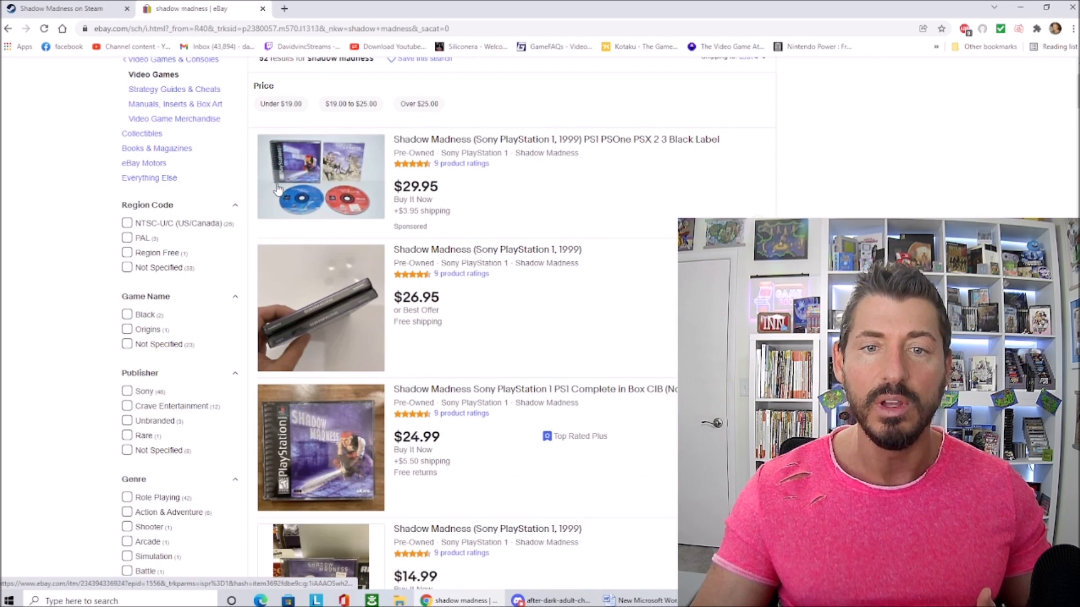
pyautogui.scroll(-3)
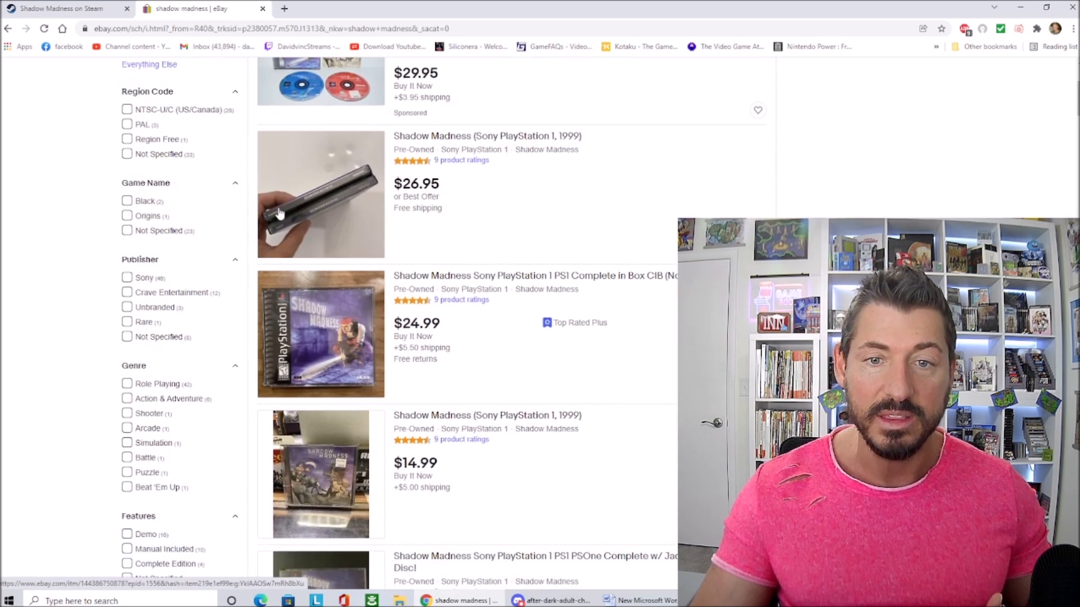
pyautogui.scroll(-3)
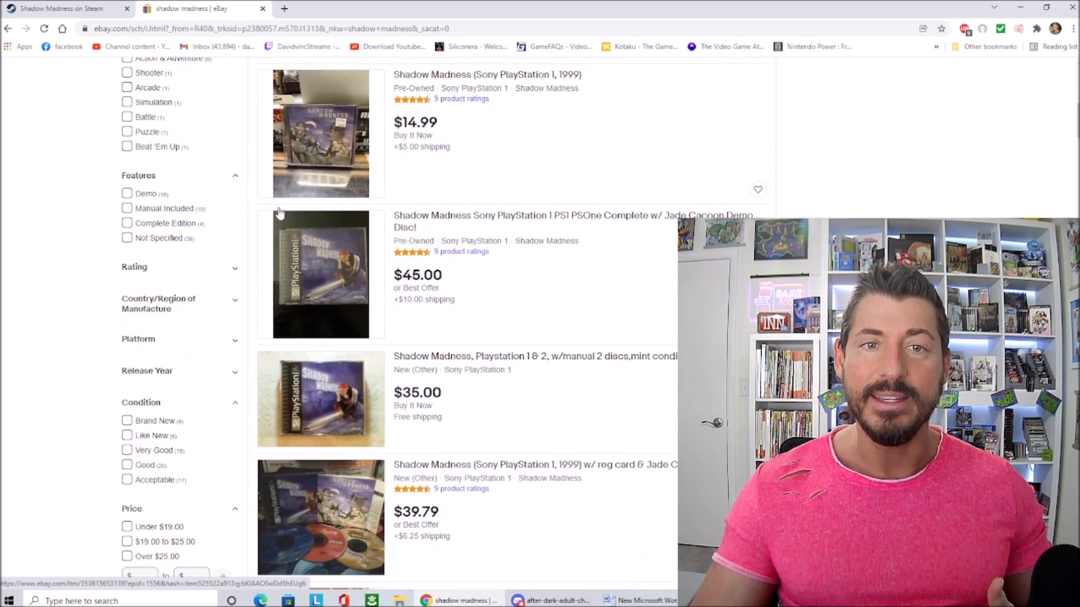
pyautogui.scroll(3)
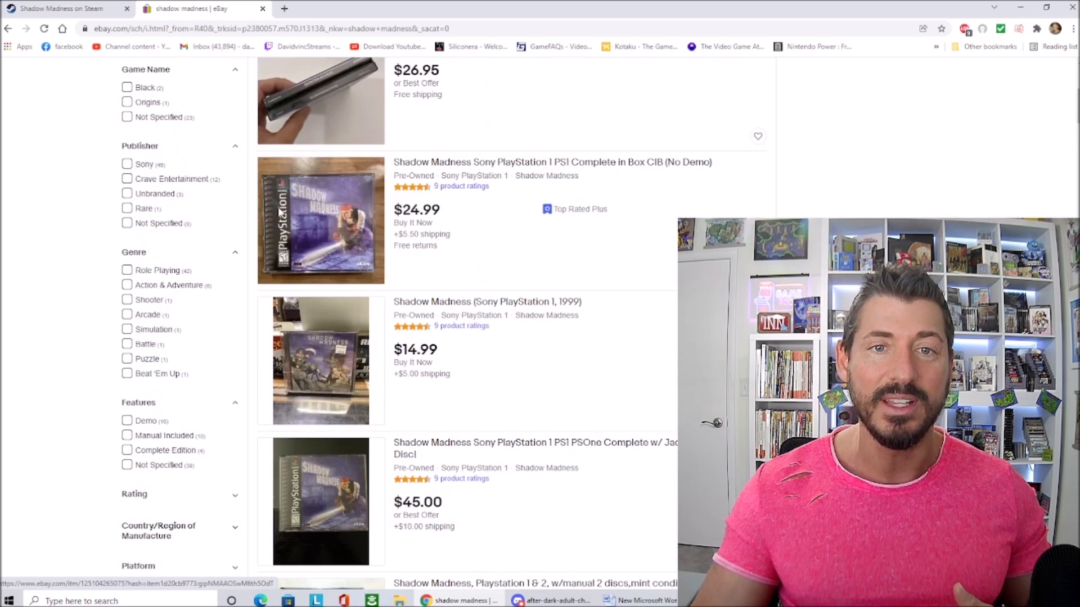
pyautogui.scroll(3)
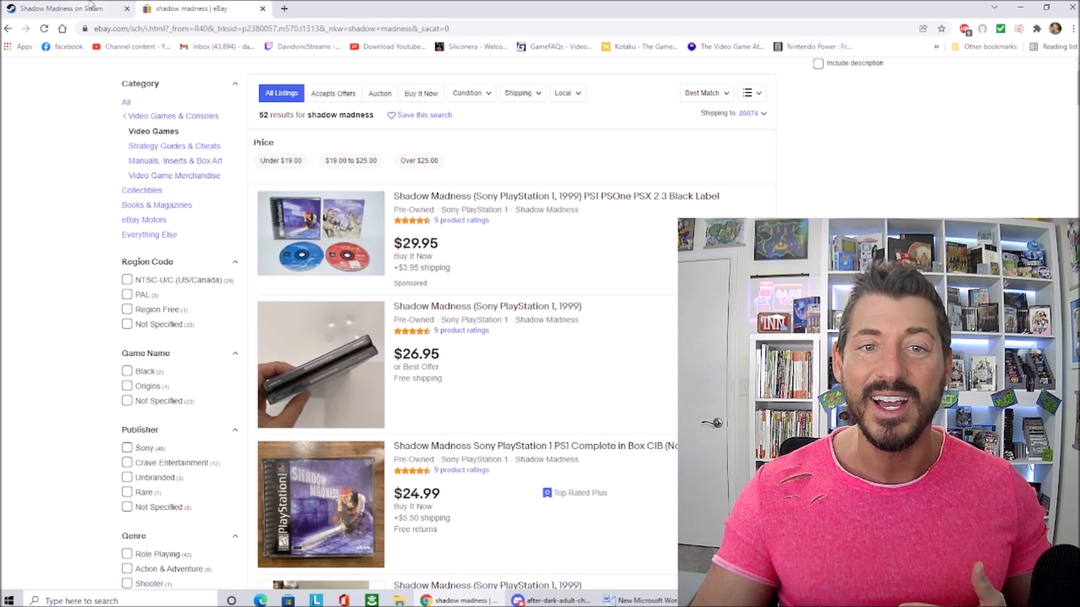
pyautogui.click(62, 8)
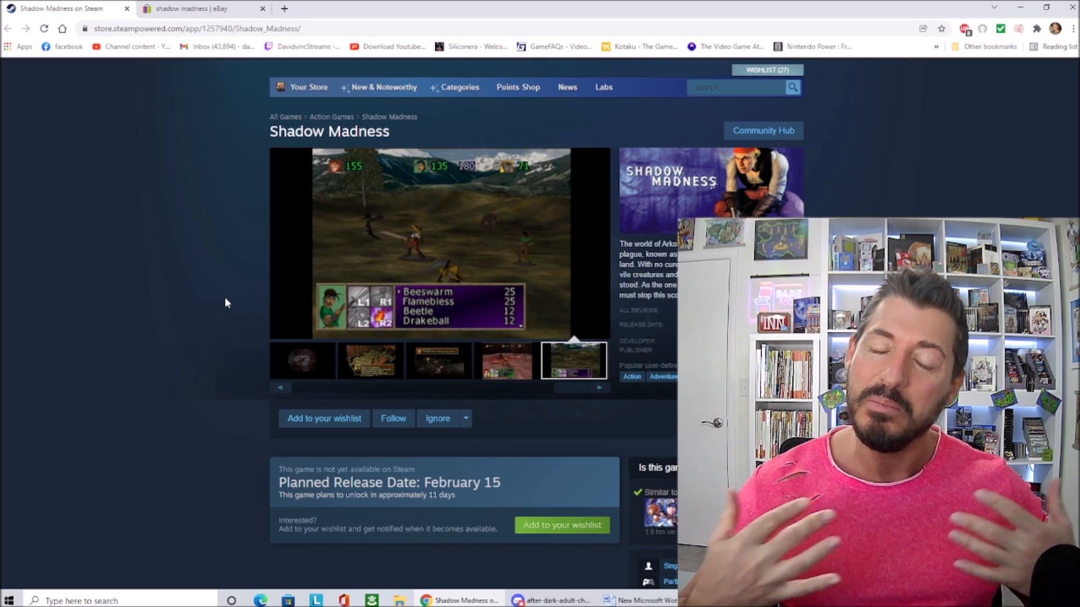
pyautogui.click(370, 360)
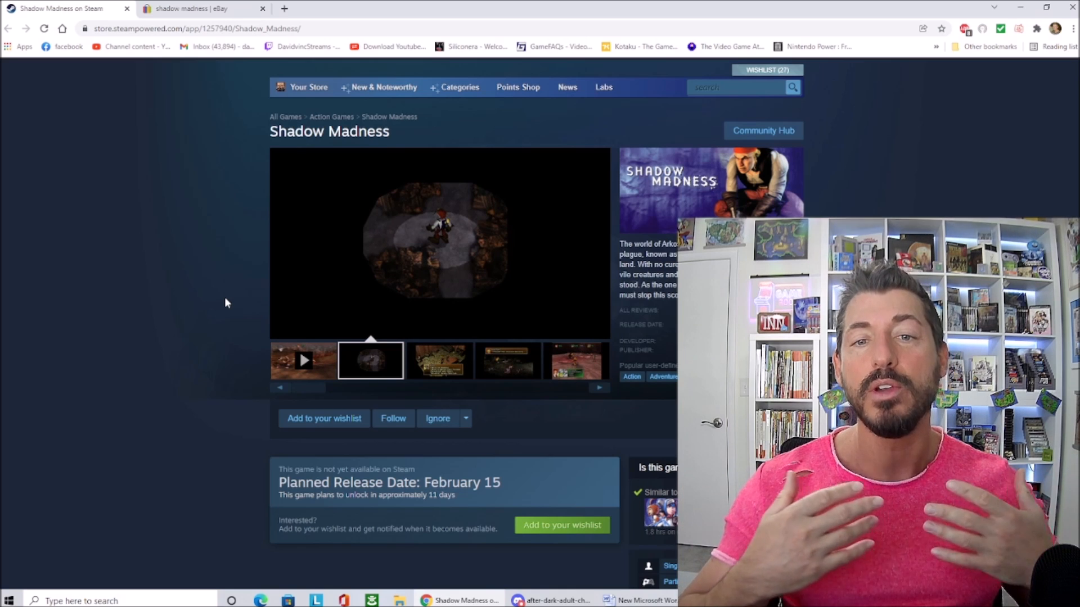
pyautogui.click(439, 359)
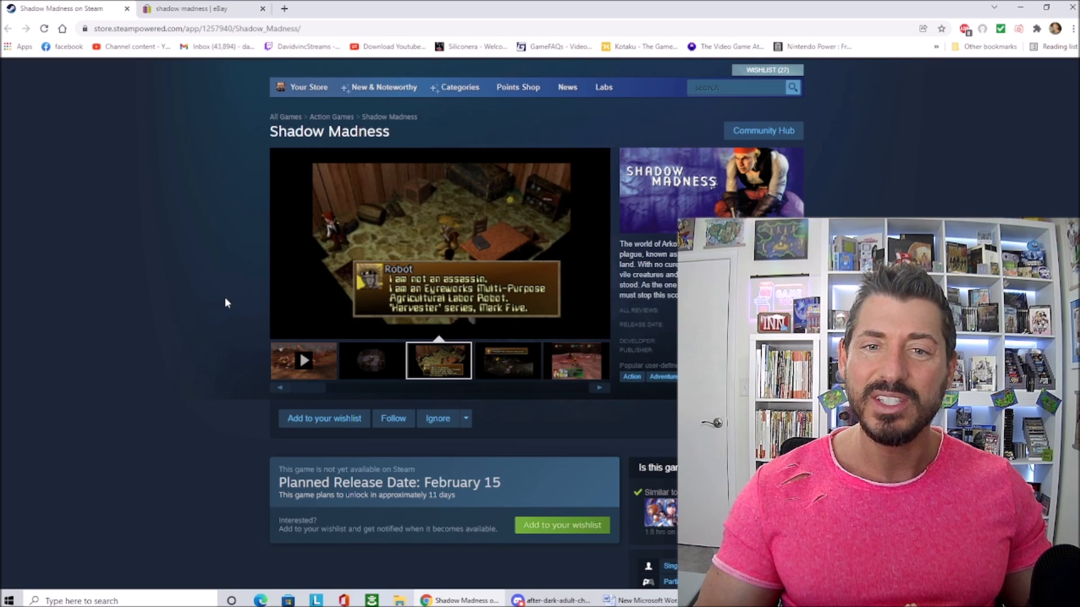
pyautogui.click(507, 360)
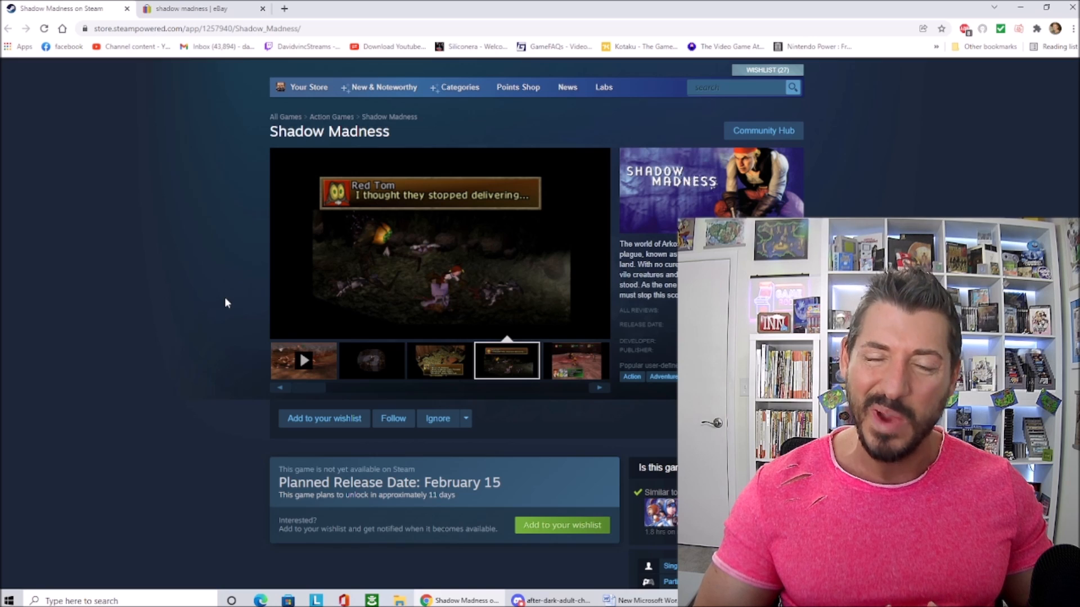
pyautogui.click(575, 360)
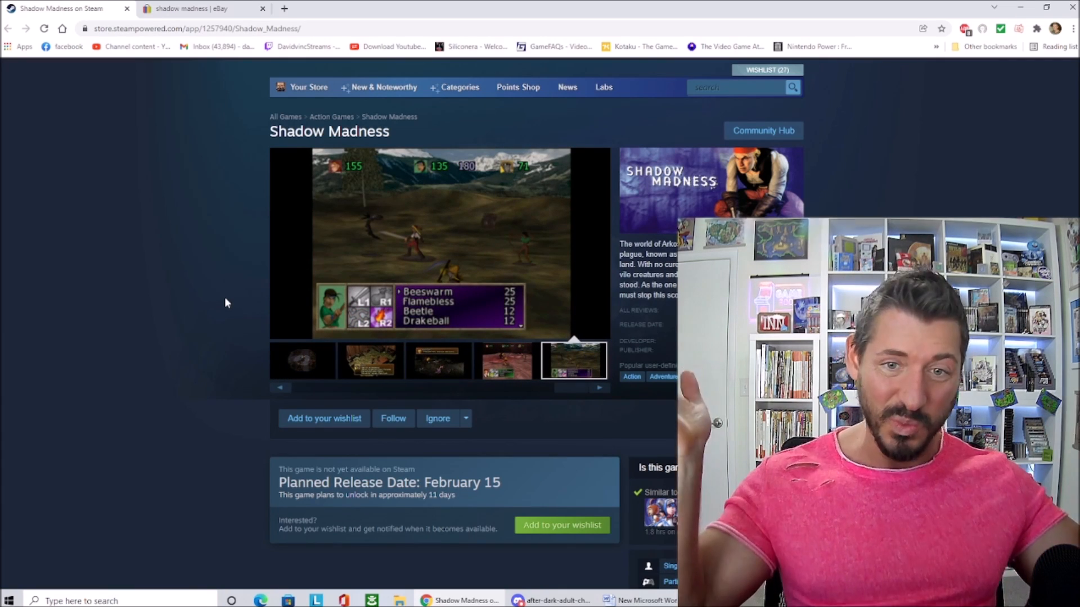
pyautogui.click(371, 360)
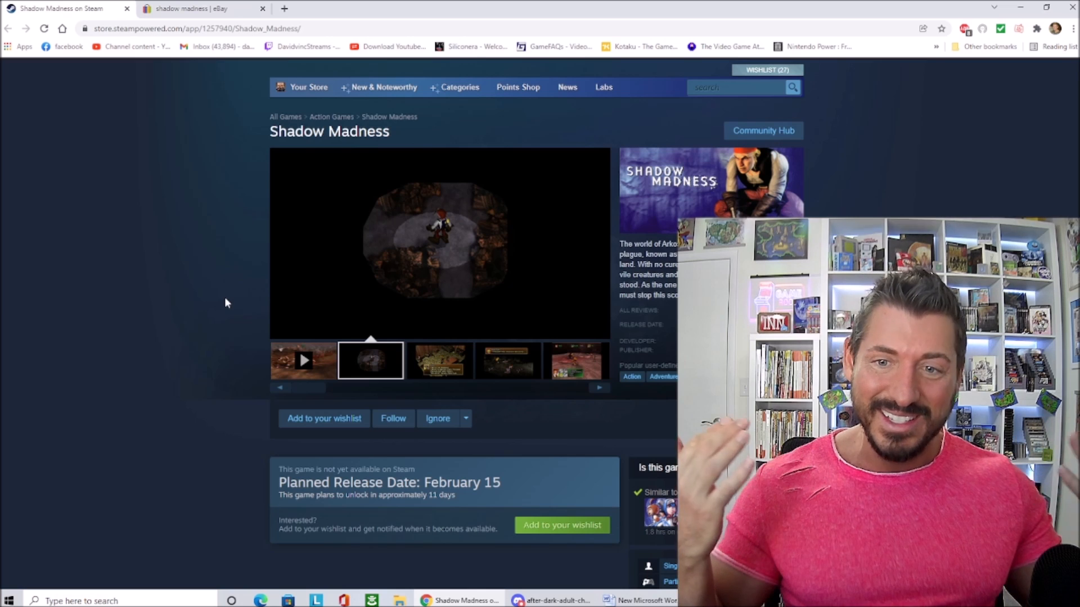
pyautogui.click(439, 360)
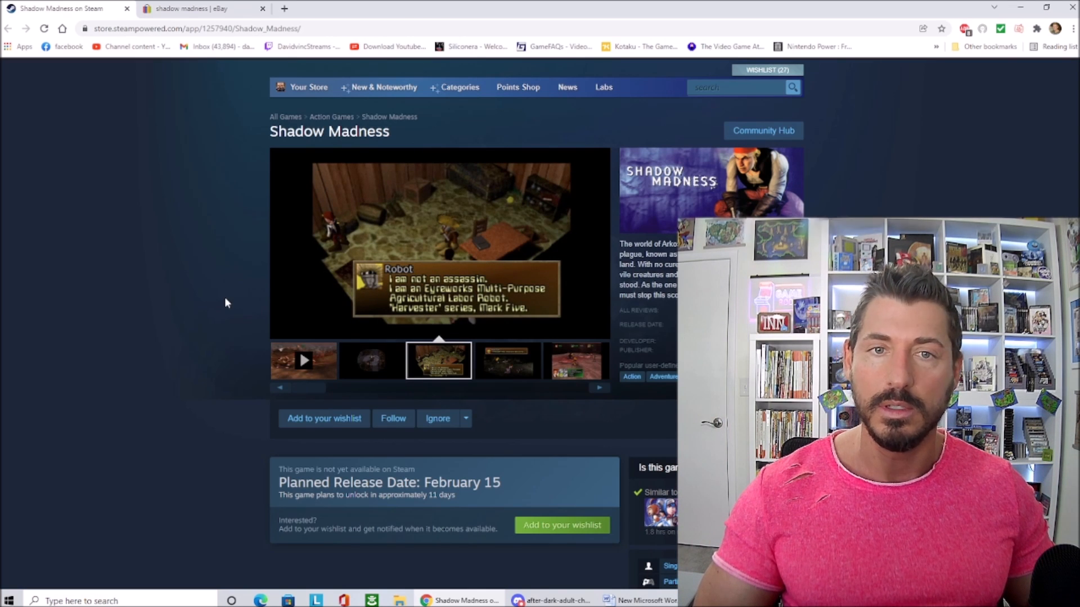
pyautogui.click(507, 361)
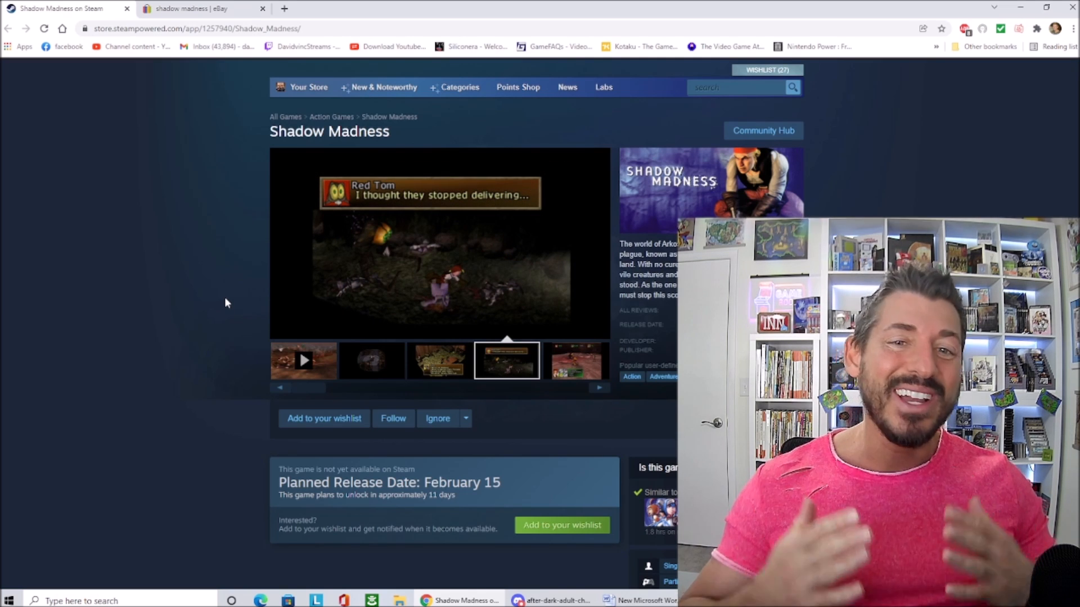
pyautogui.click(574, 360)
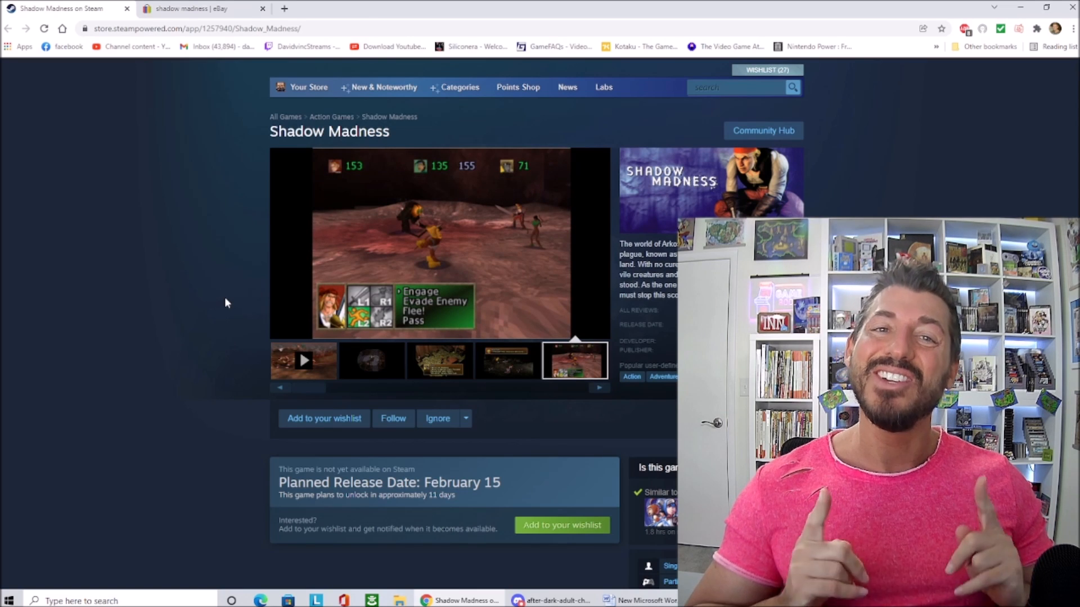